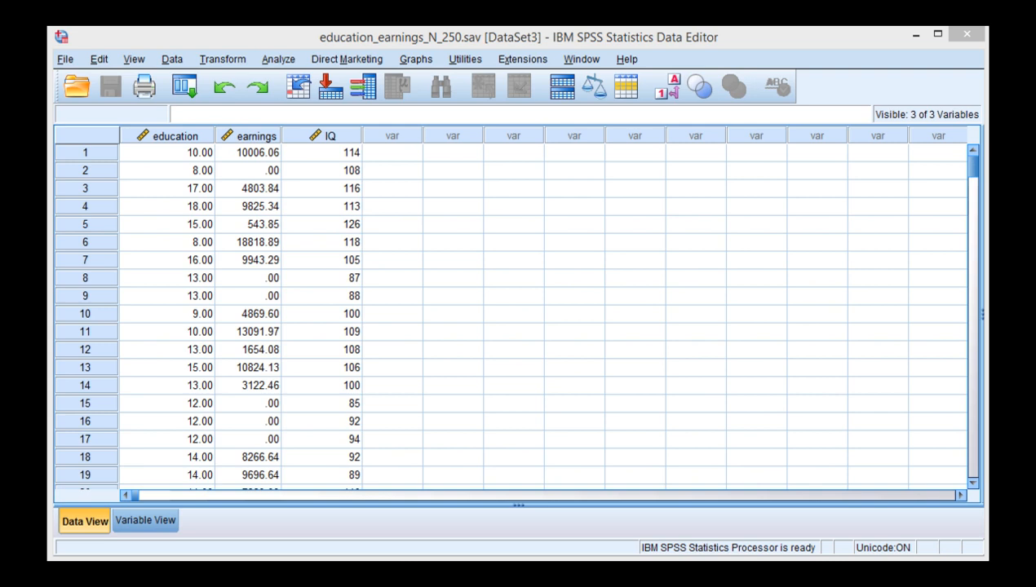
mouse_move(326, 122)
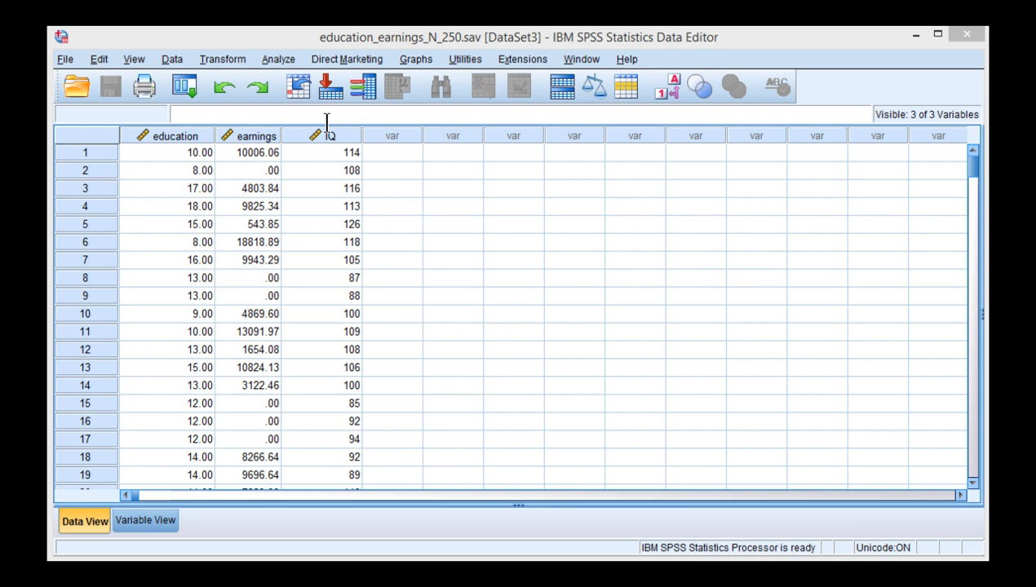
Specify a linear regression of earnings on education and IQ with Part and partial correlations requested
click(277, 58)
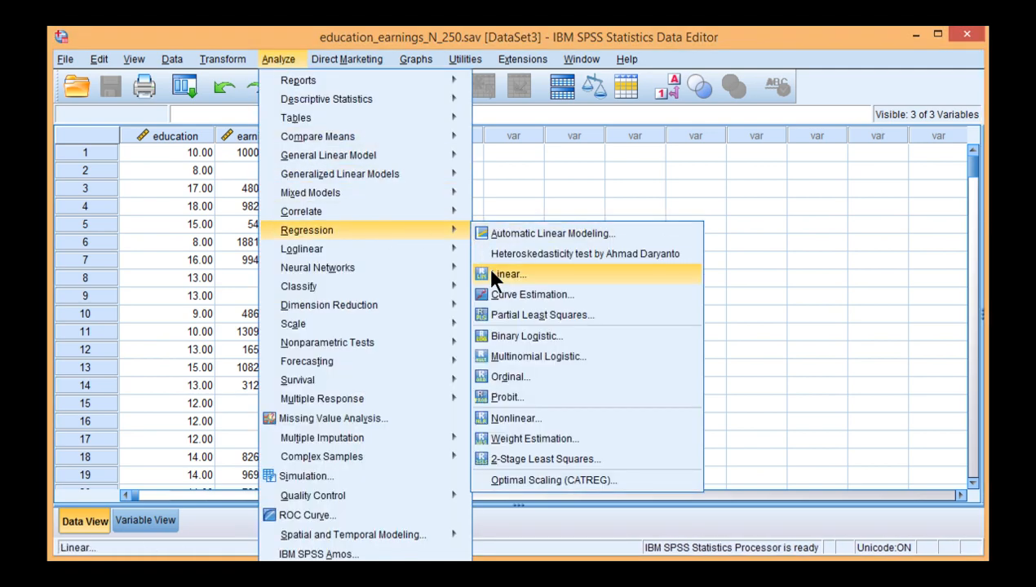
click(509, 274)
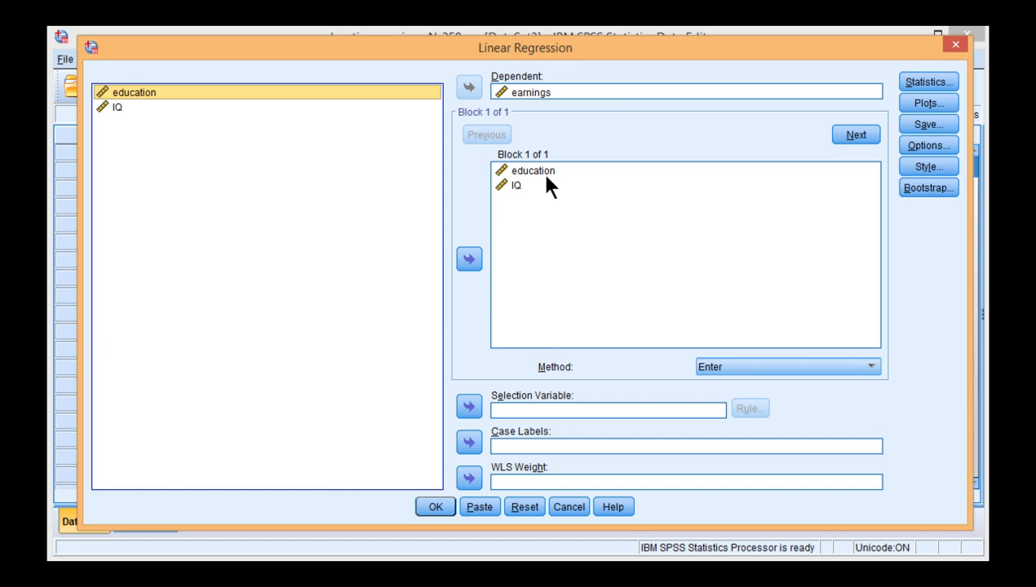
click(532, 171)
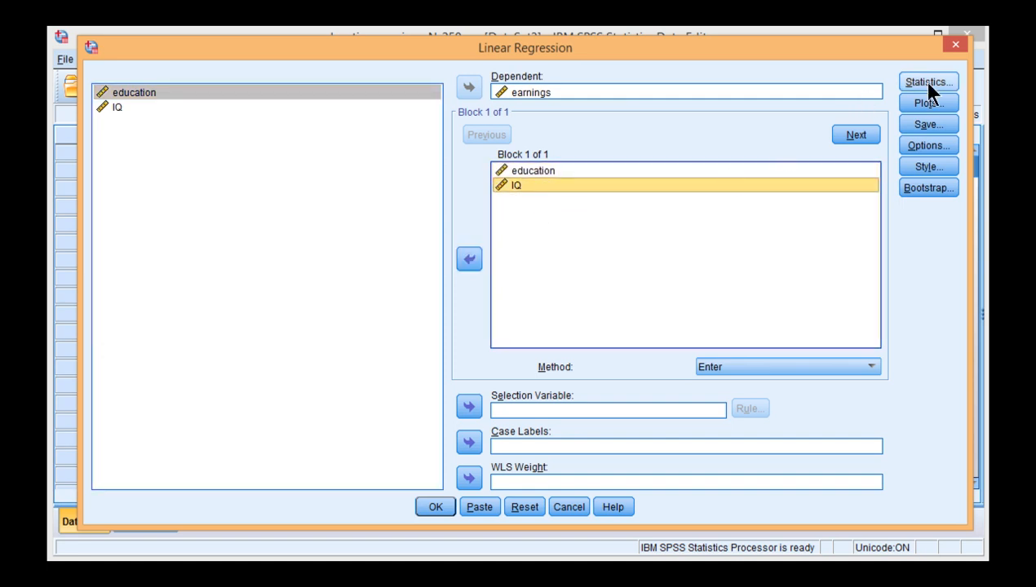
click(926, 81)
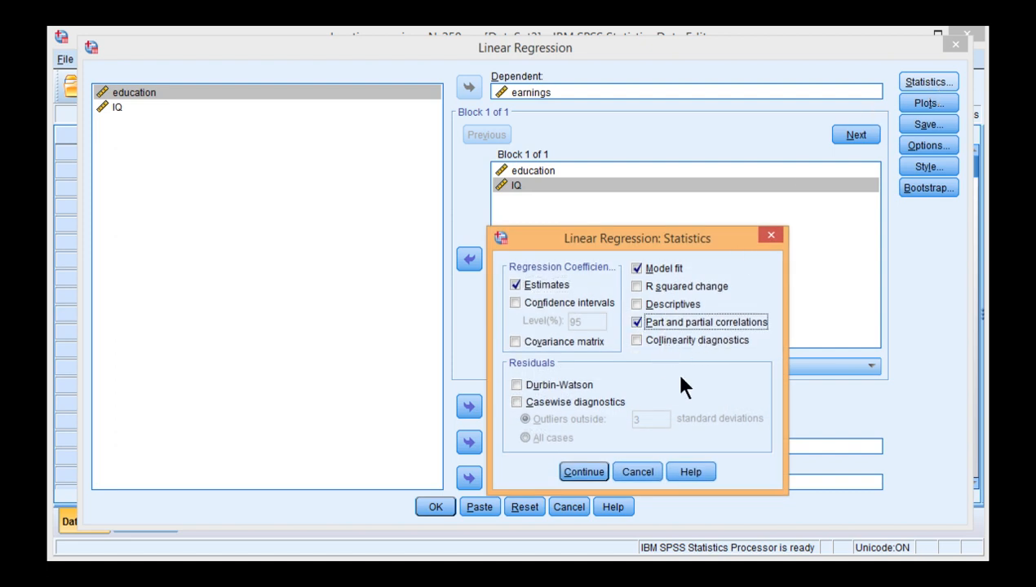
mouse_move(656, 338)
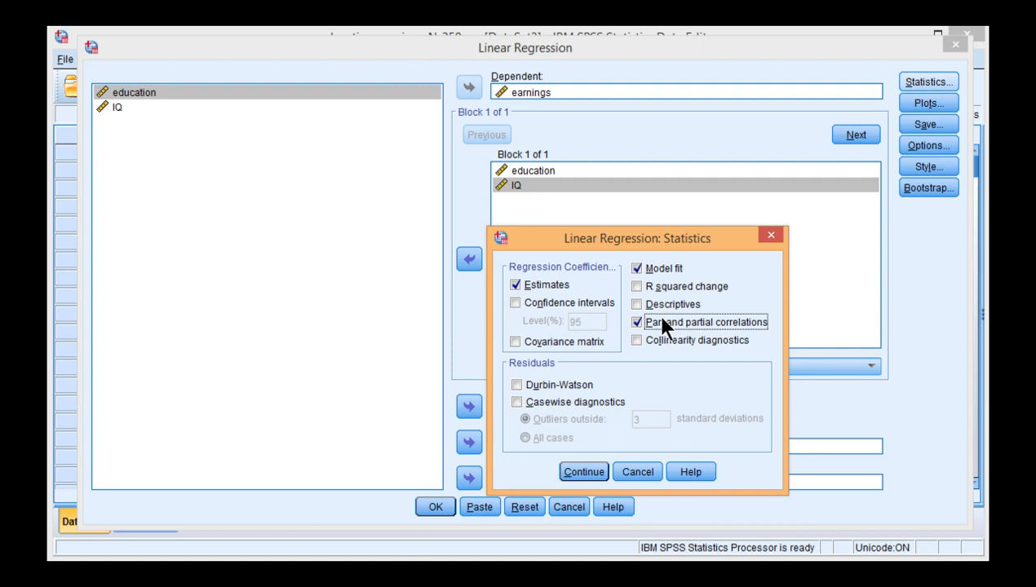
mouse_move(607, 481)
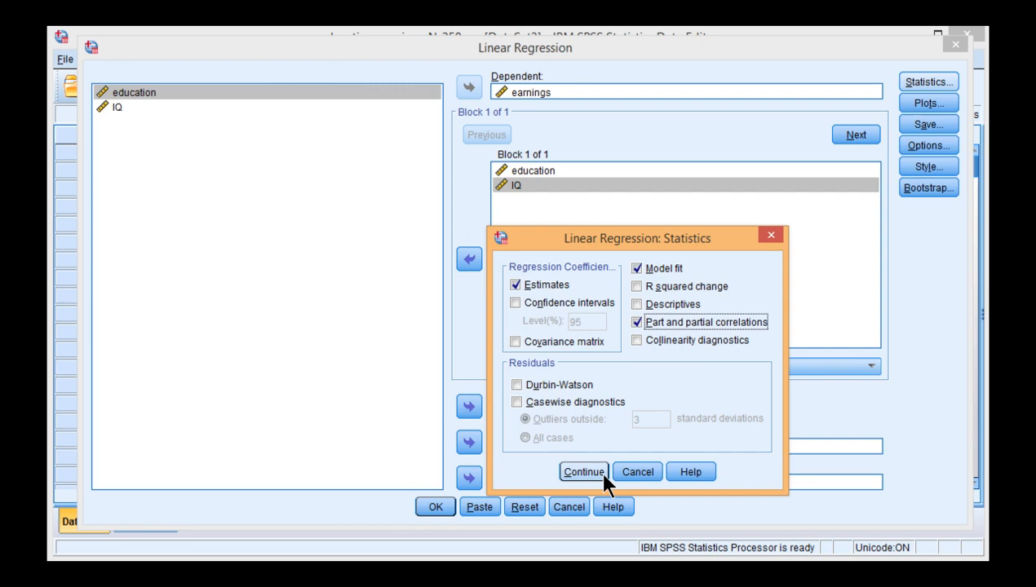
click(583, 472)
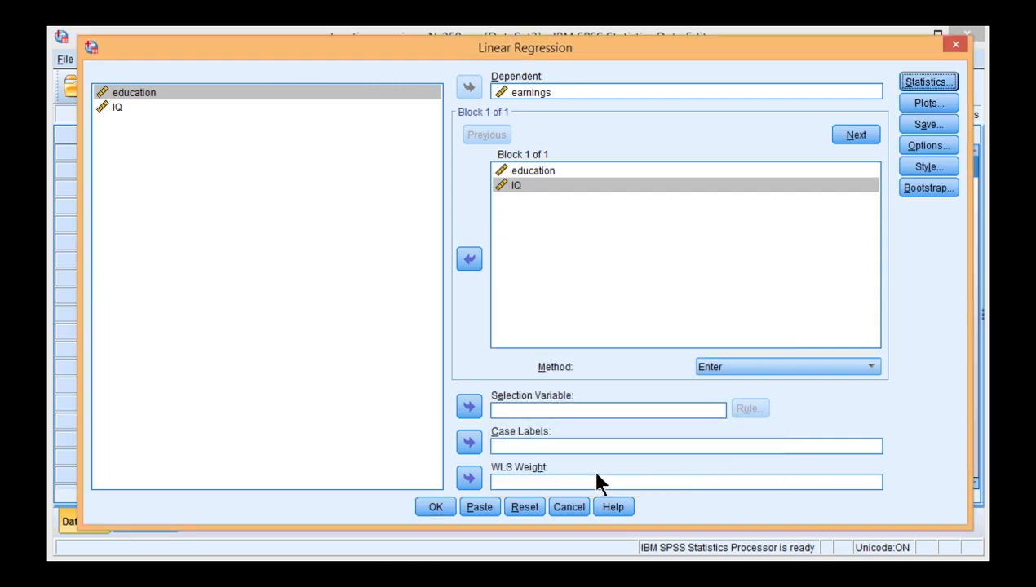
Run the regression and bring the Coefficients table with part correlations into view
click(434, 506)
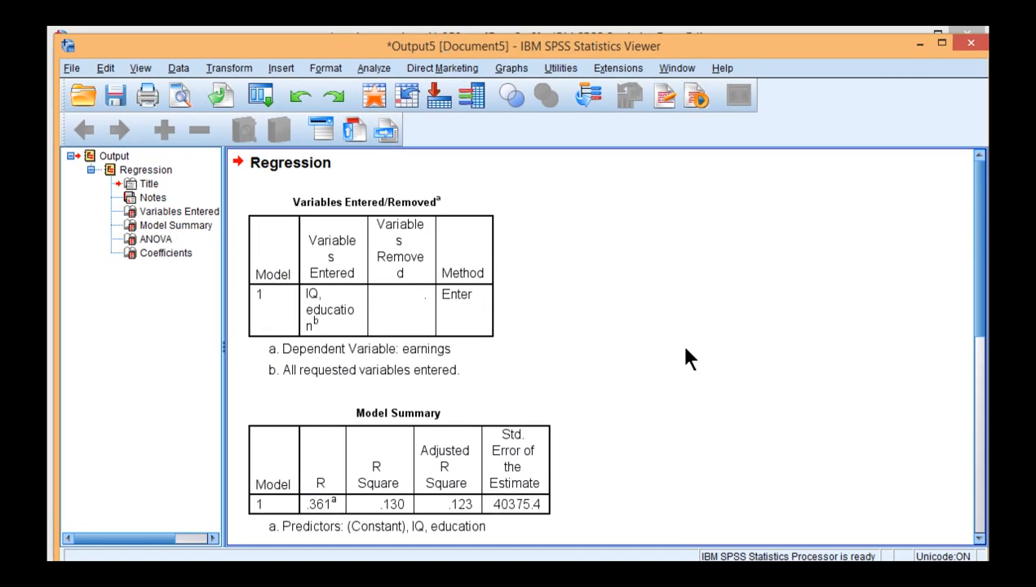
scroll(down, 3)
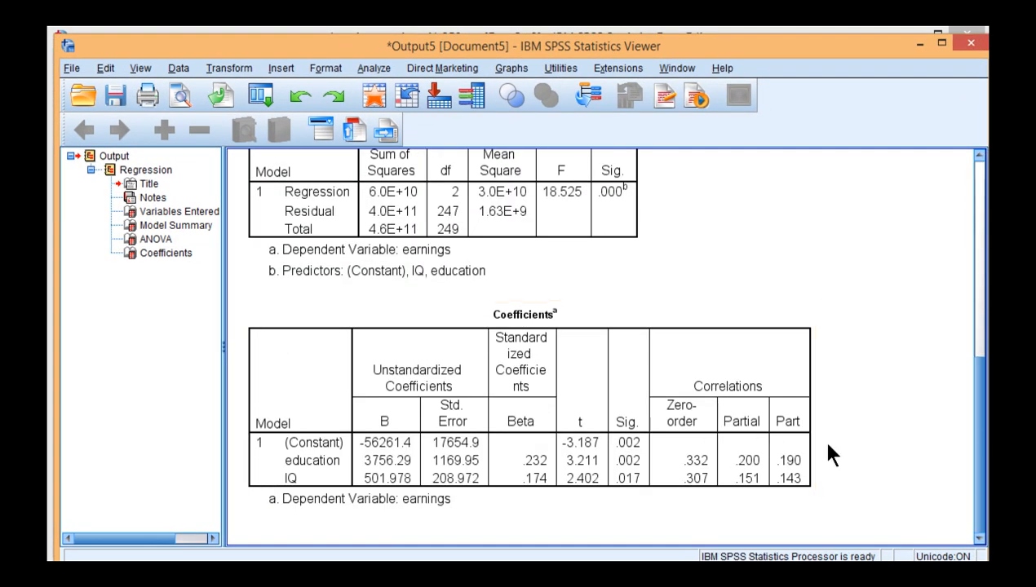
mouse_move(830, 447)
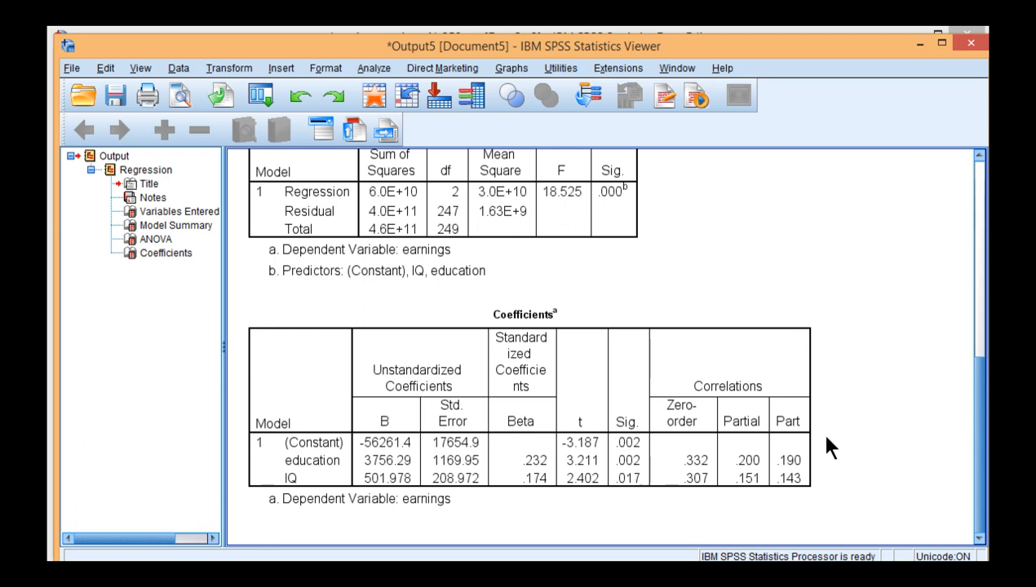
mouse_move(830, 448)
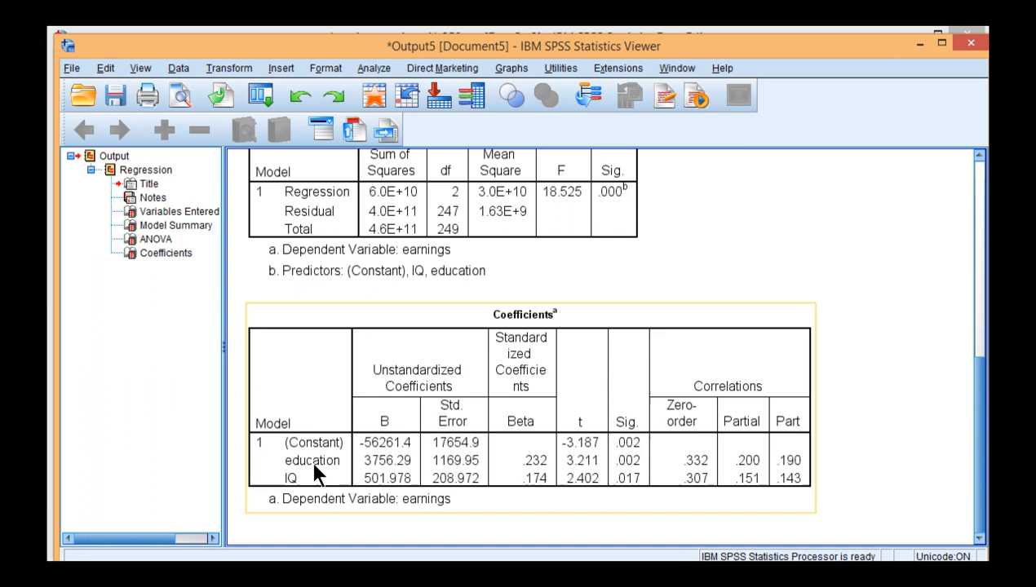
mouse_move(532, 476)
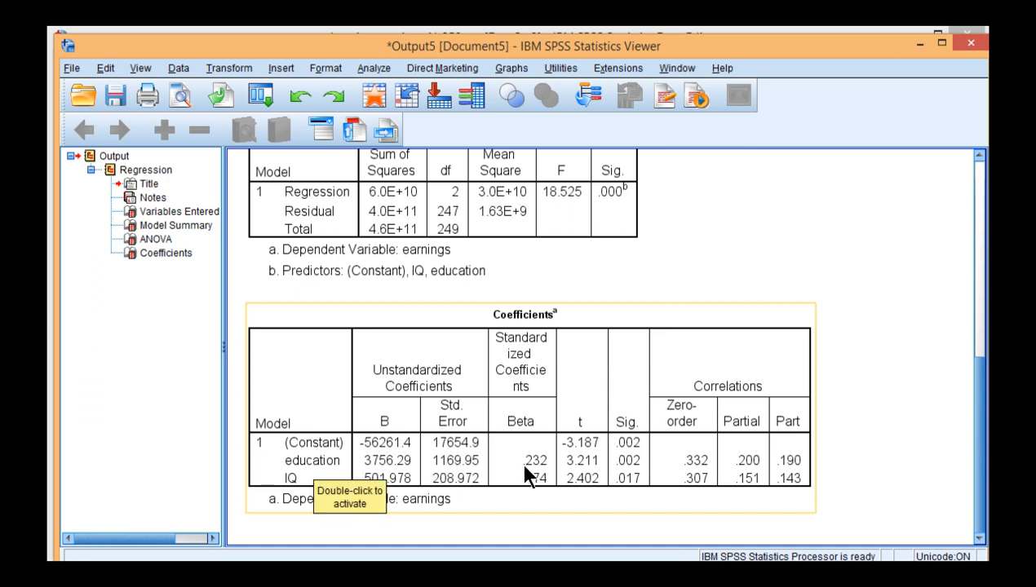
mouse_move(634, 473)
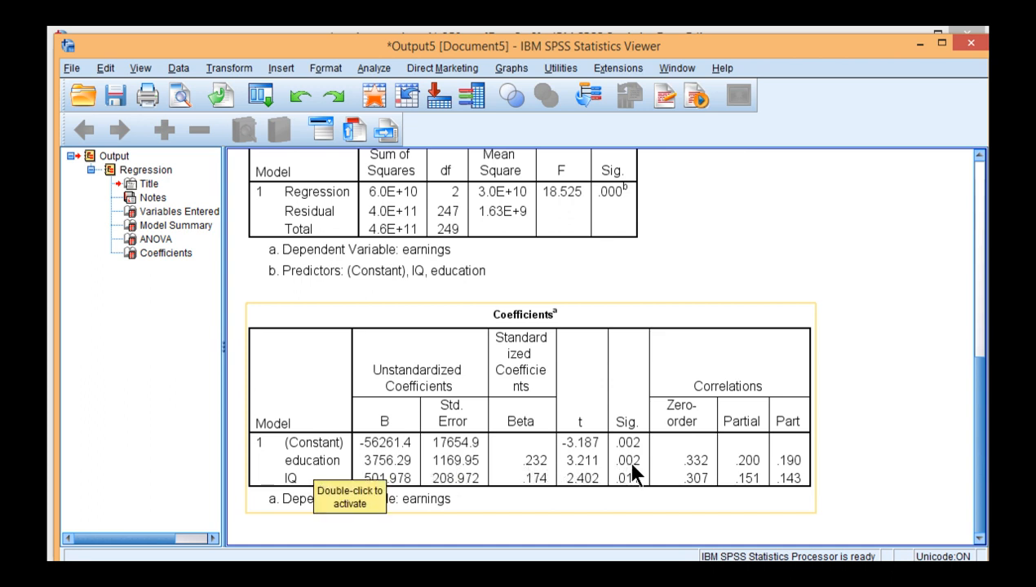
mouse_move(786, 477)
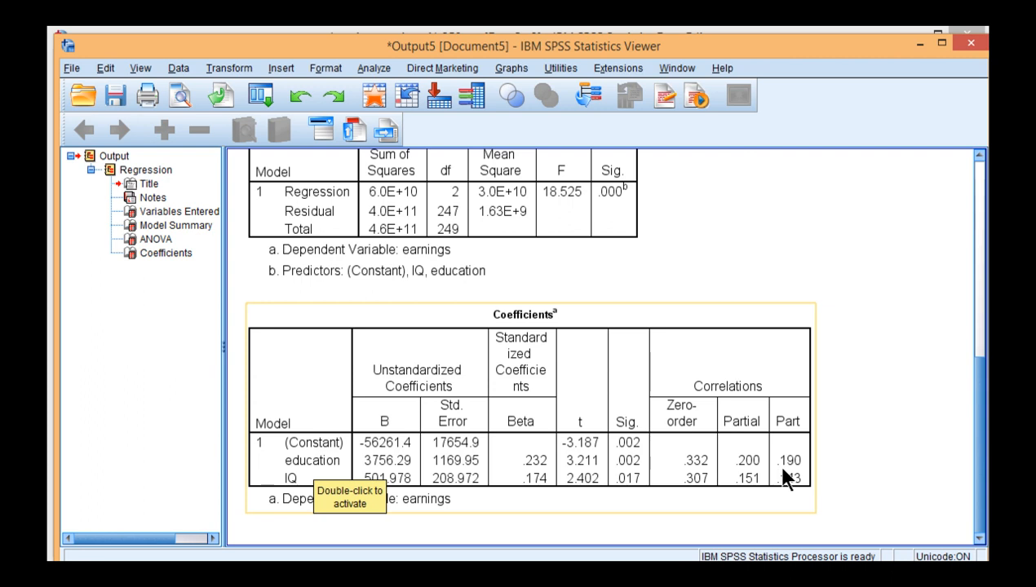
mouse_move(803, 480)
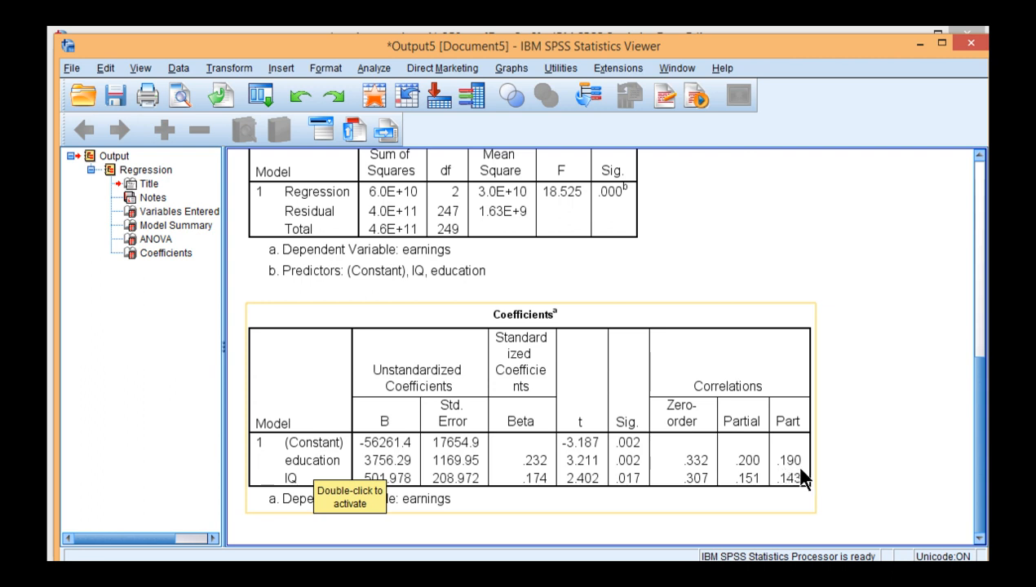
mouse_move(547, 473)
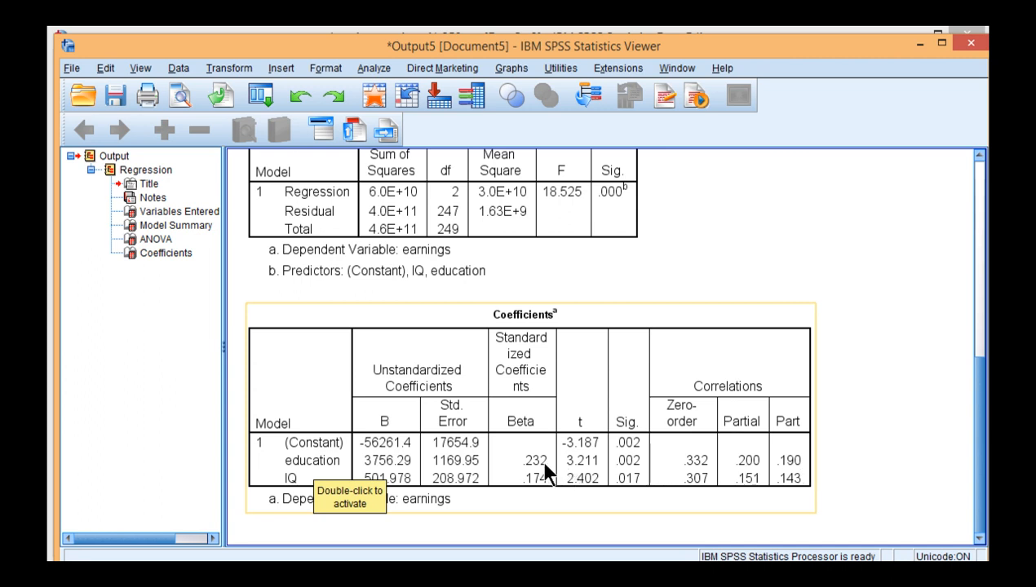
mouse_move(799, 476)
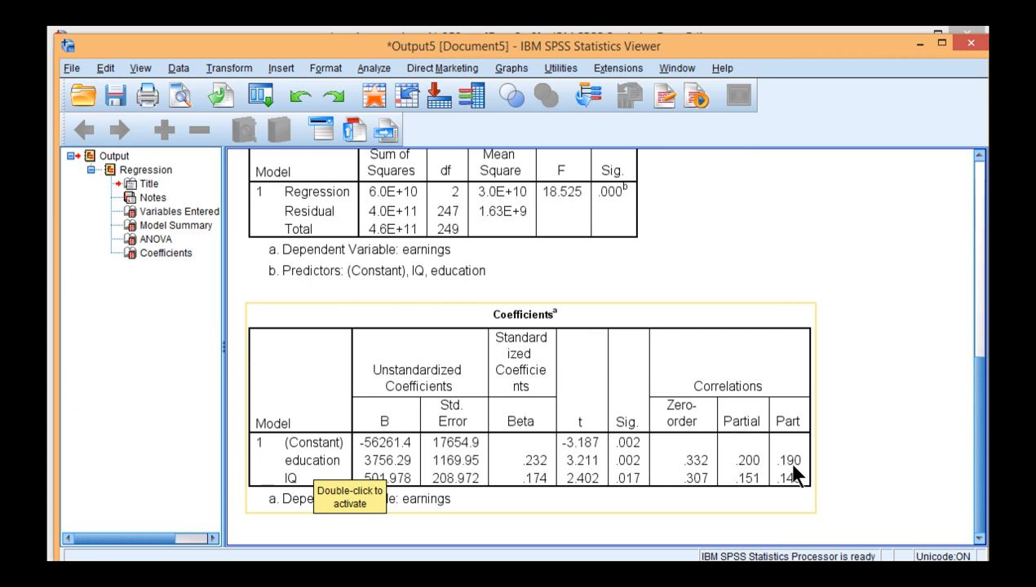
mouse_move(814, 478)
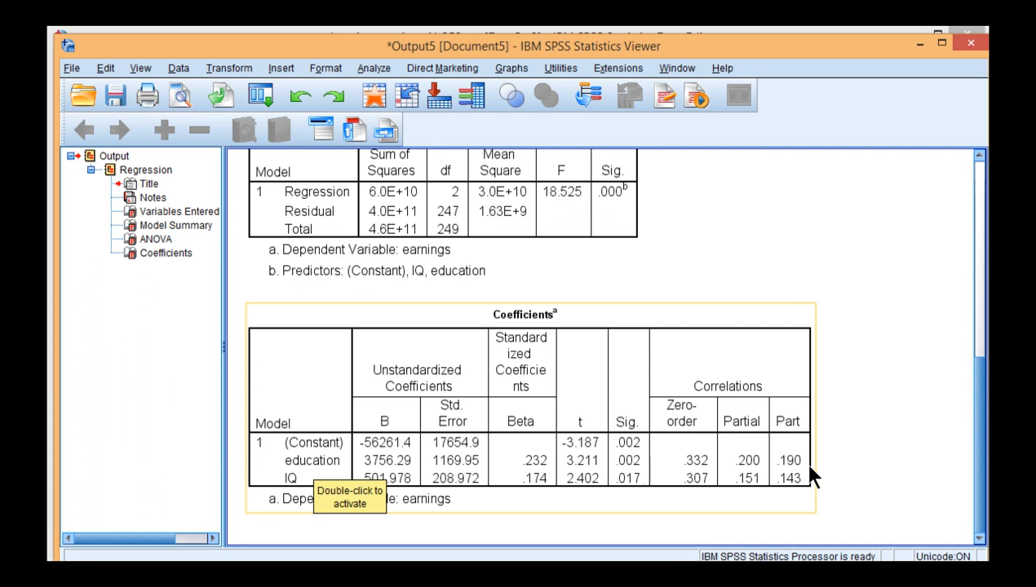
mouse_move(542, 472)
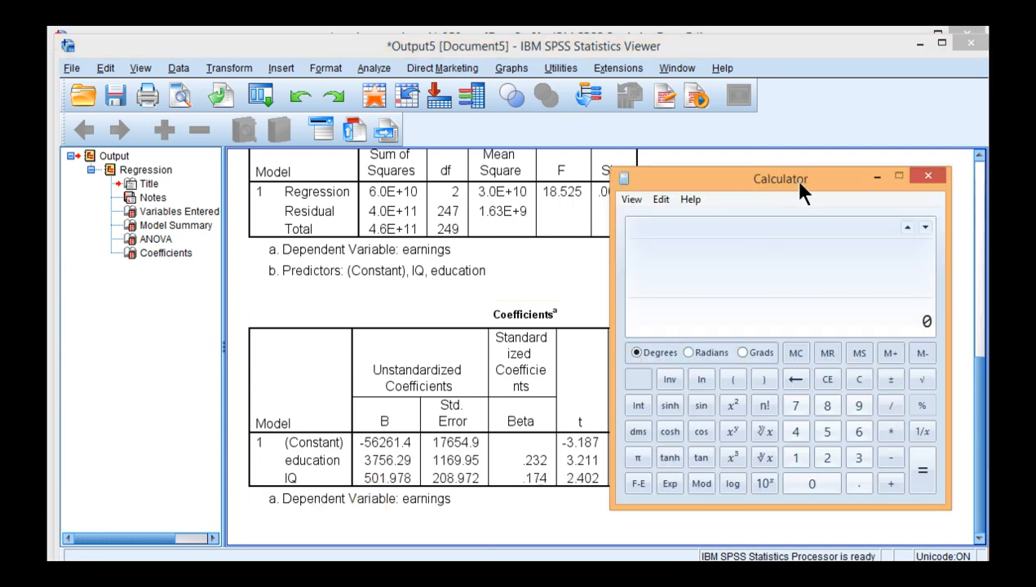
Square the education part correlation 0.190 in Calculator and store it for summing
drag(779, 178, 692, 55)
text(.190)
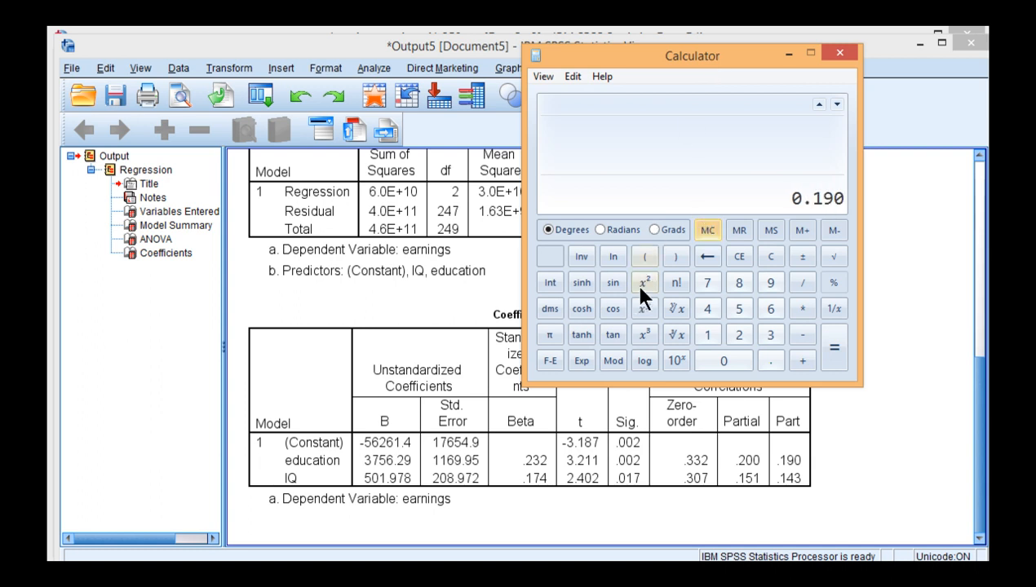
click(640, 283)
text(100)
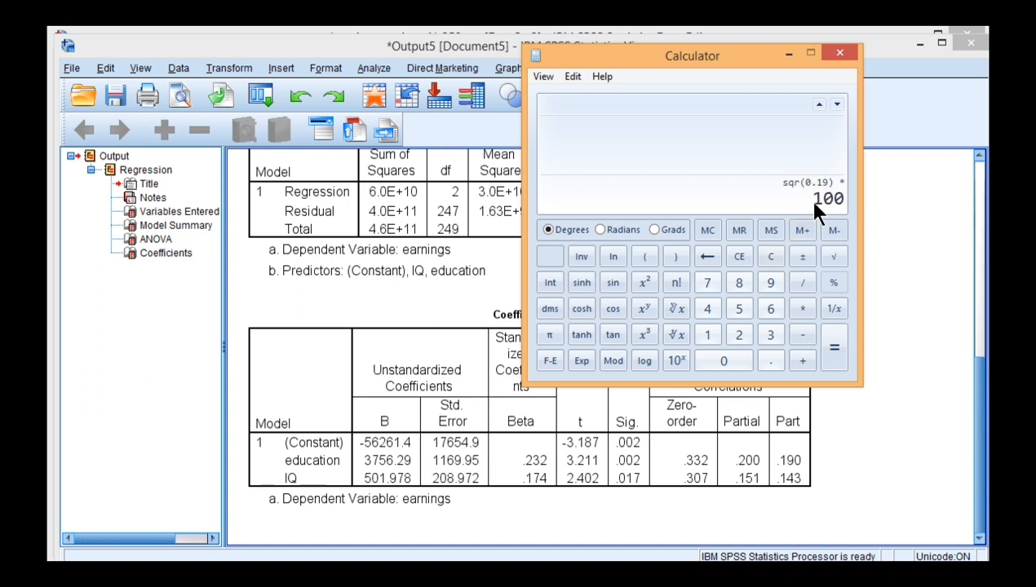
click(832, 346)
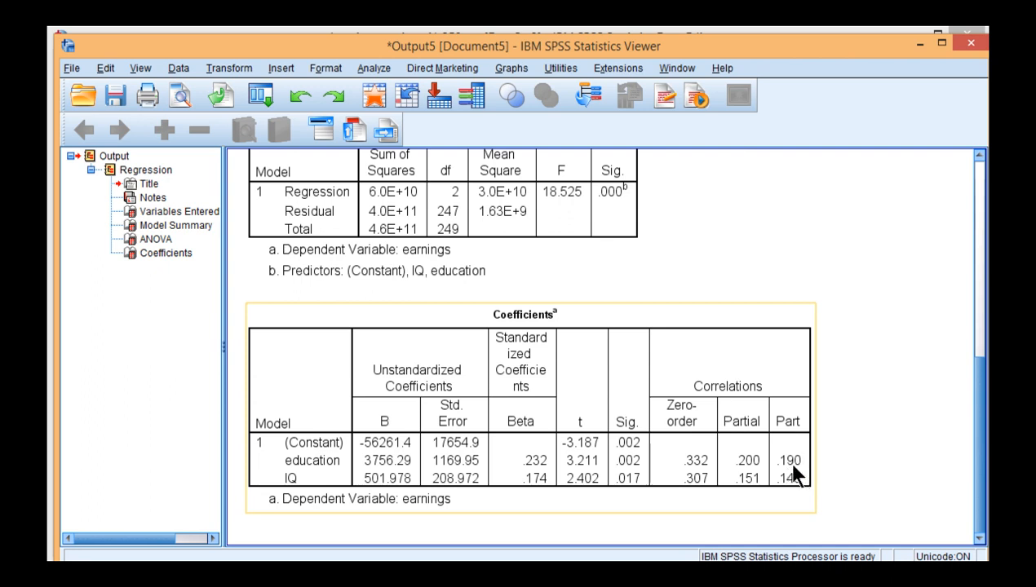
mouse_move(760, 477)
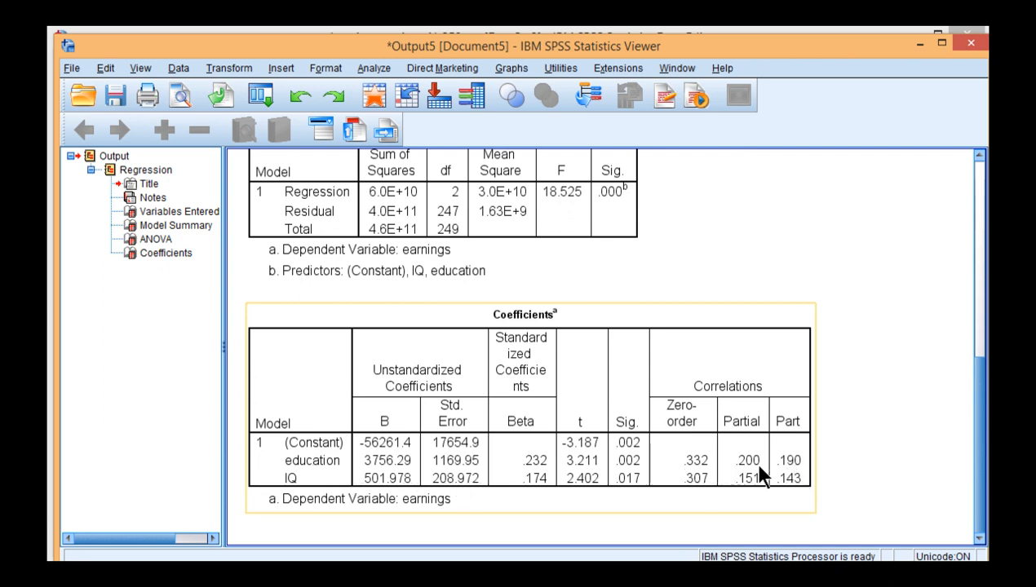
mouse_move(710, 483)
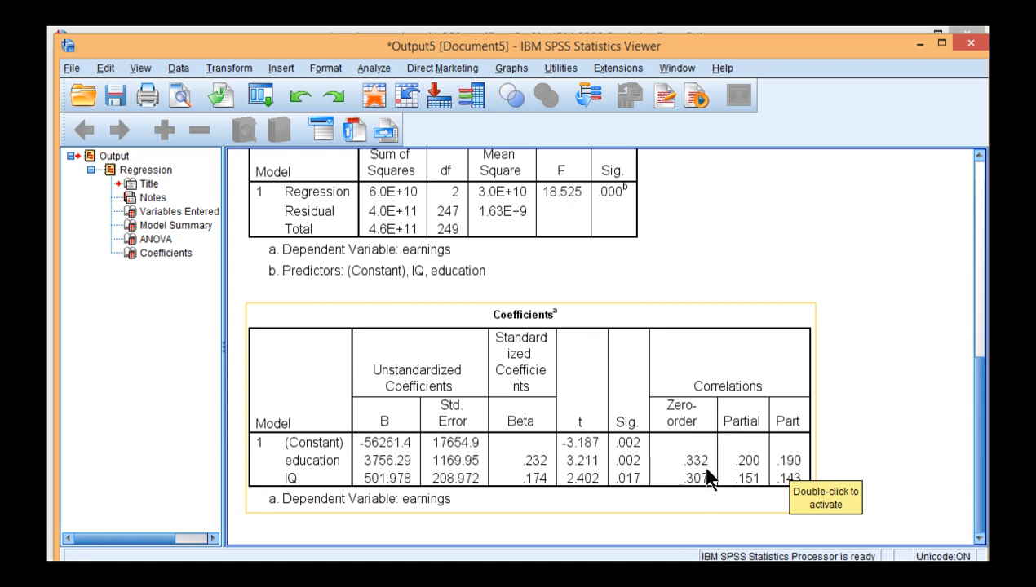
mouse_move(693, 475)
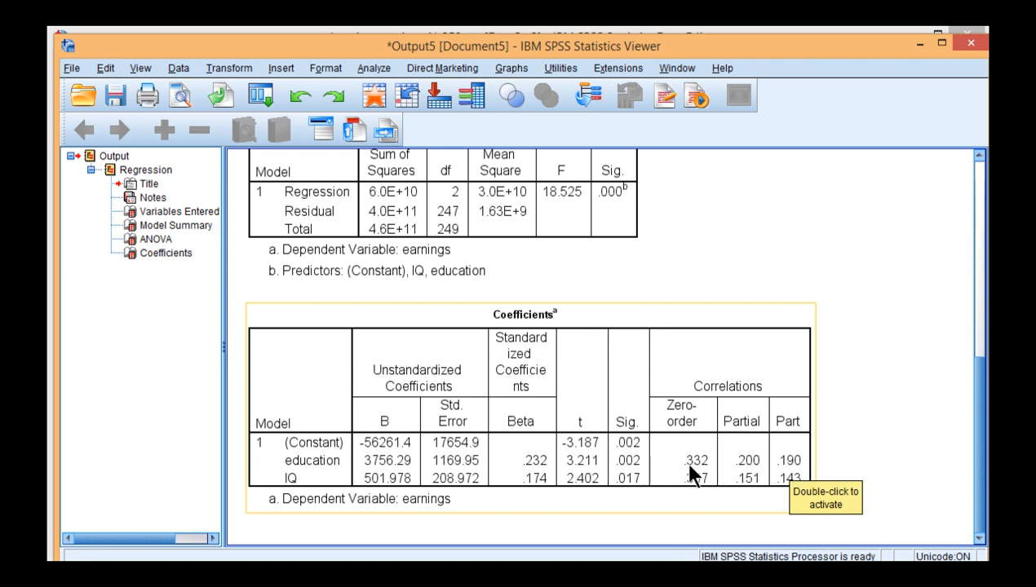
mouse_move(703, 460)
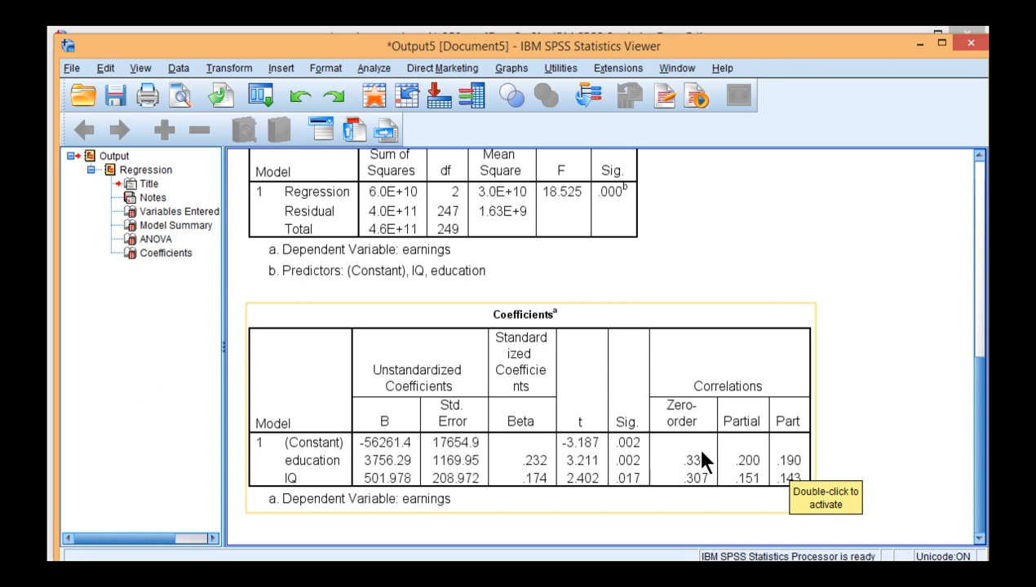
mouse_move(704, 460)
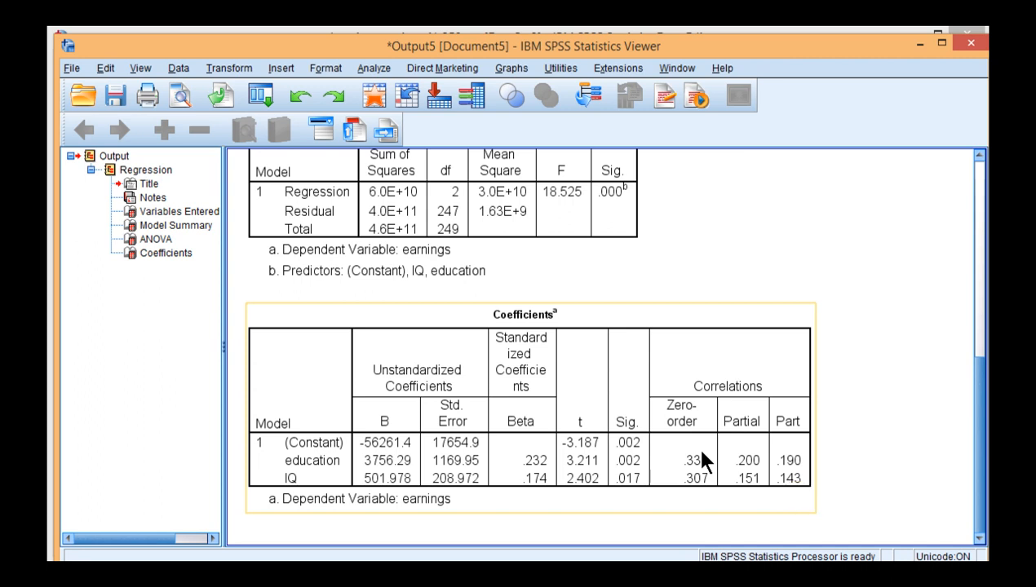
mouse_move(558, 474)
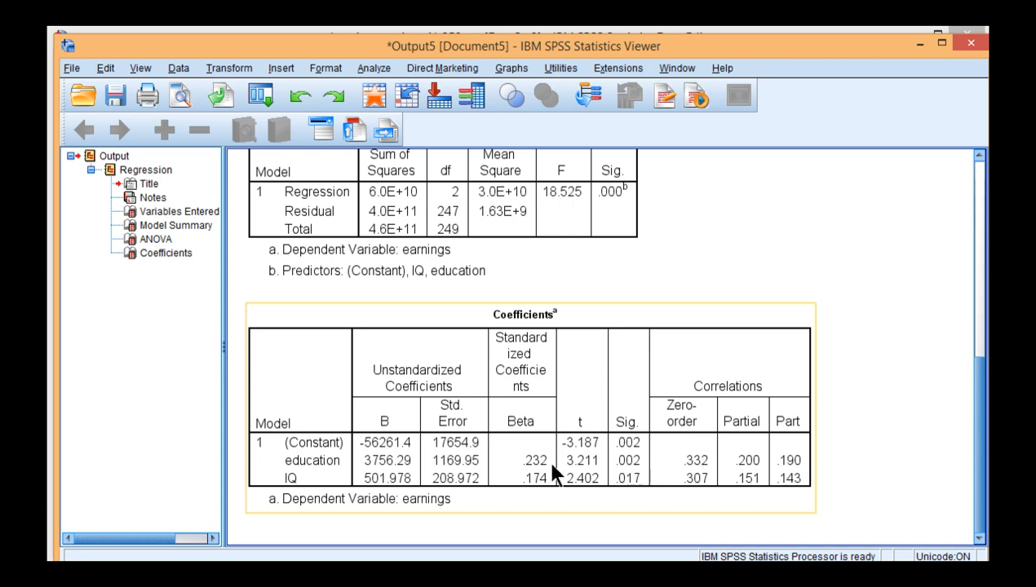
mouse_move(701, 466)
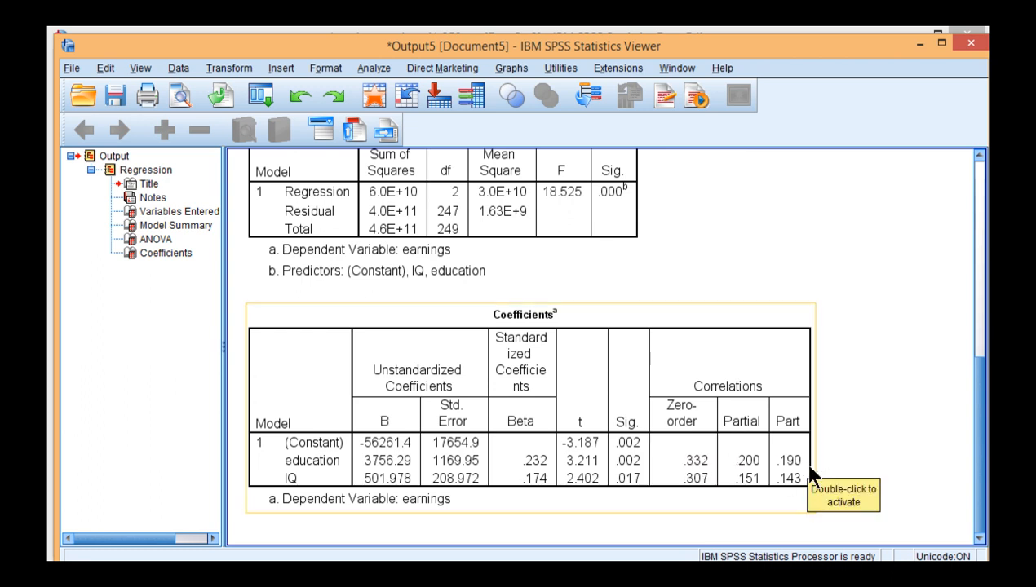
mouse_move(303, 486)
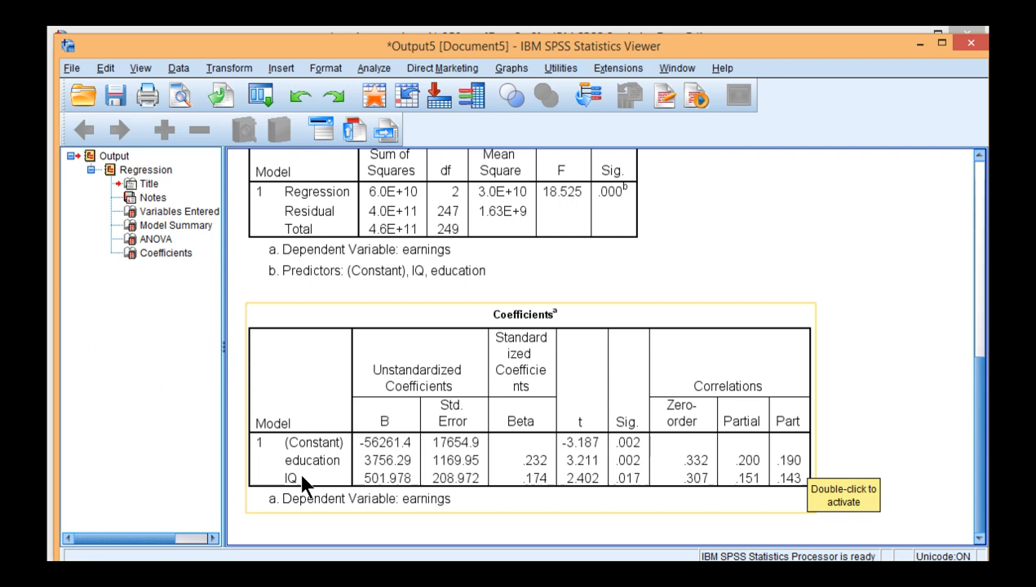
mouse_move(808, 473)
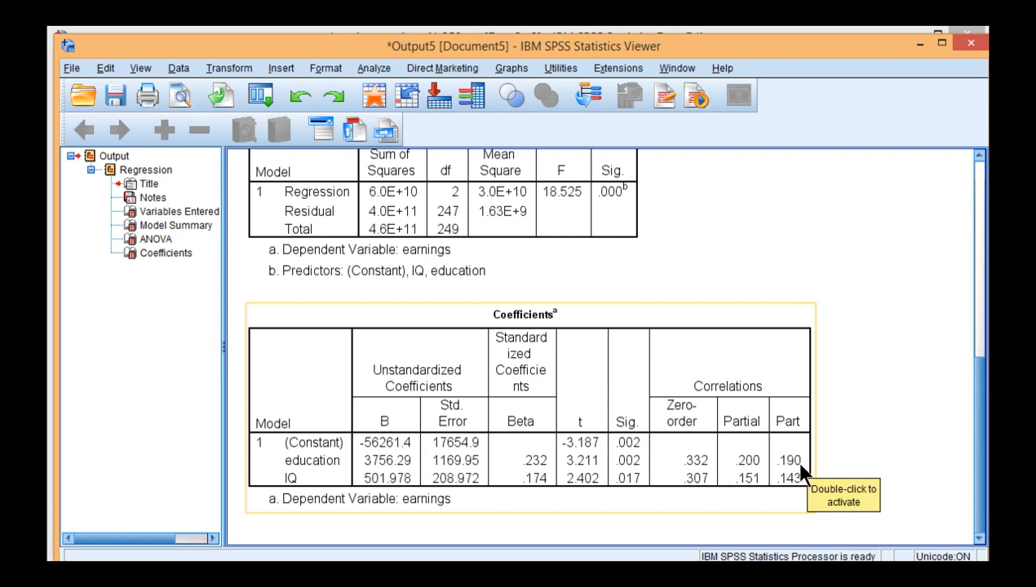
mouse_move(399, 463)
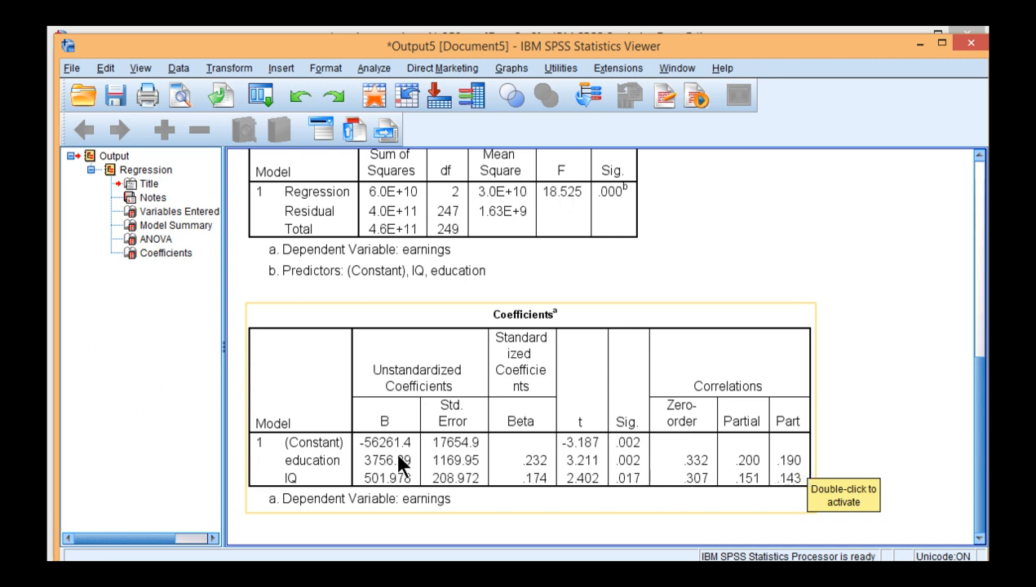
mouse_move(855, 449)
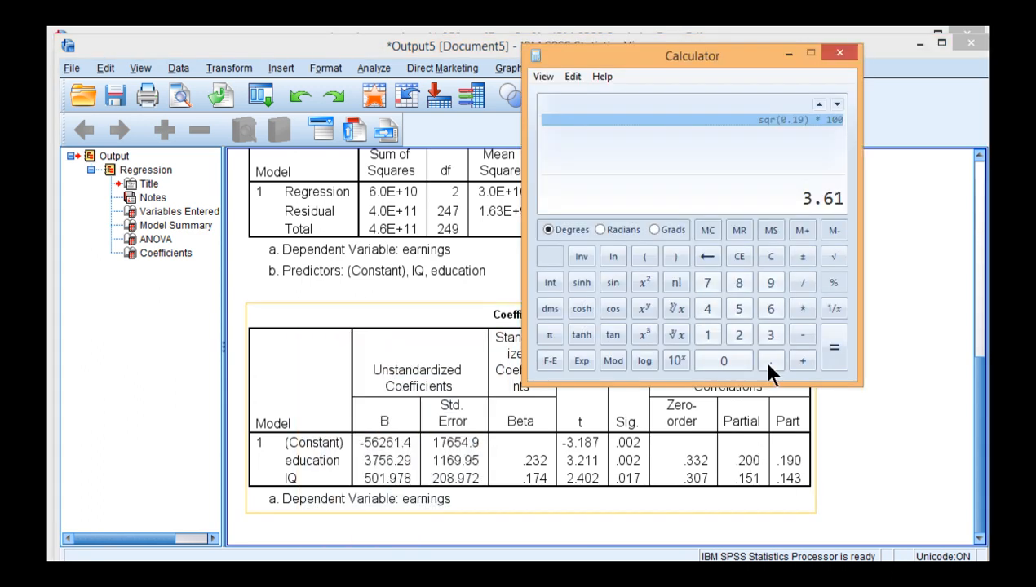
Compute the IQ part correlation 0.143 squared times 100 as 2.0449, then clear the display
click(770, 256)
text(0.143)
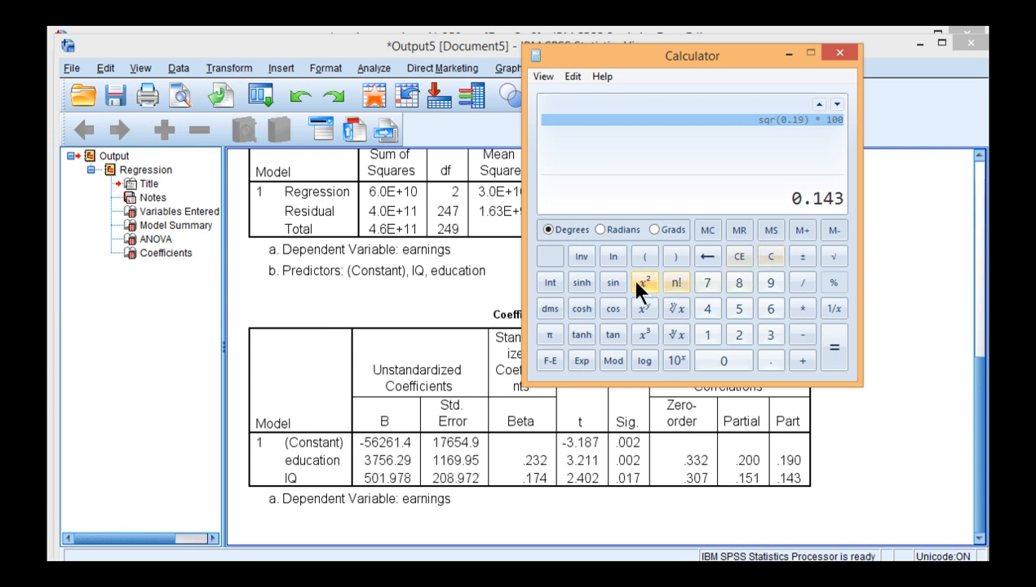
click(644, 282)
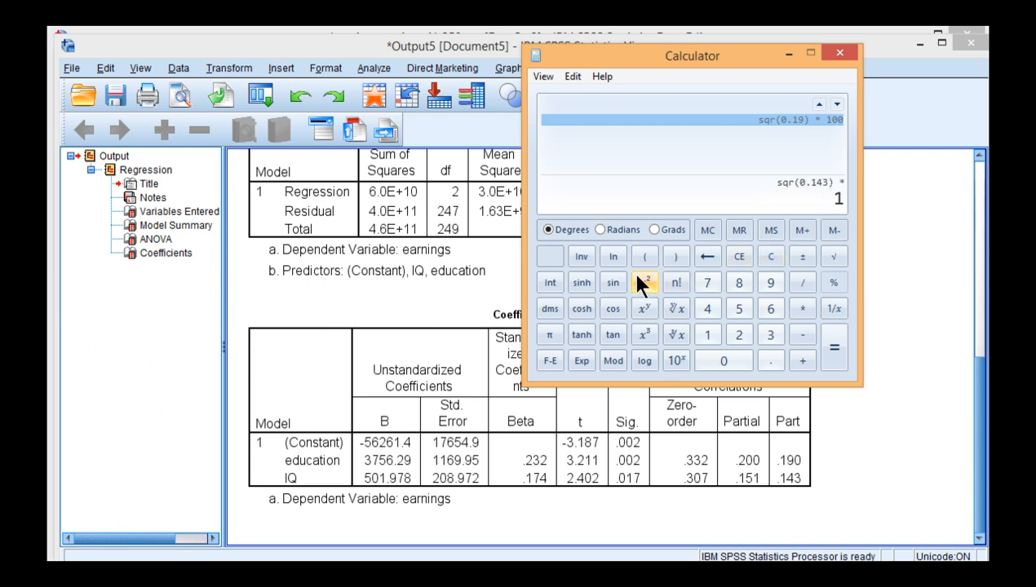
click(832, 347)
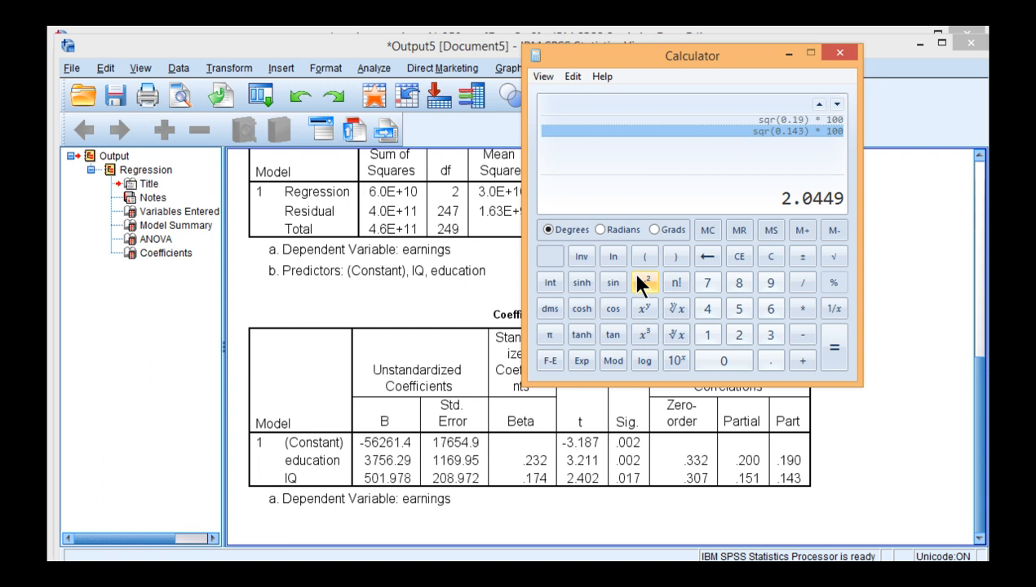
click(770, 256)
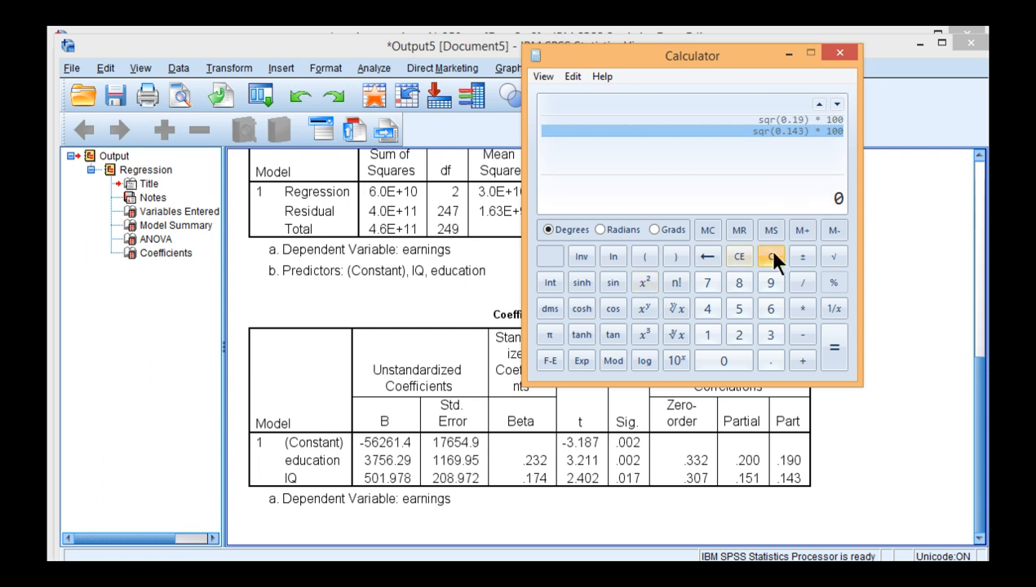
click(839, 52)
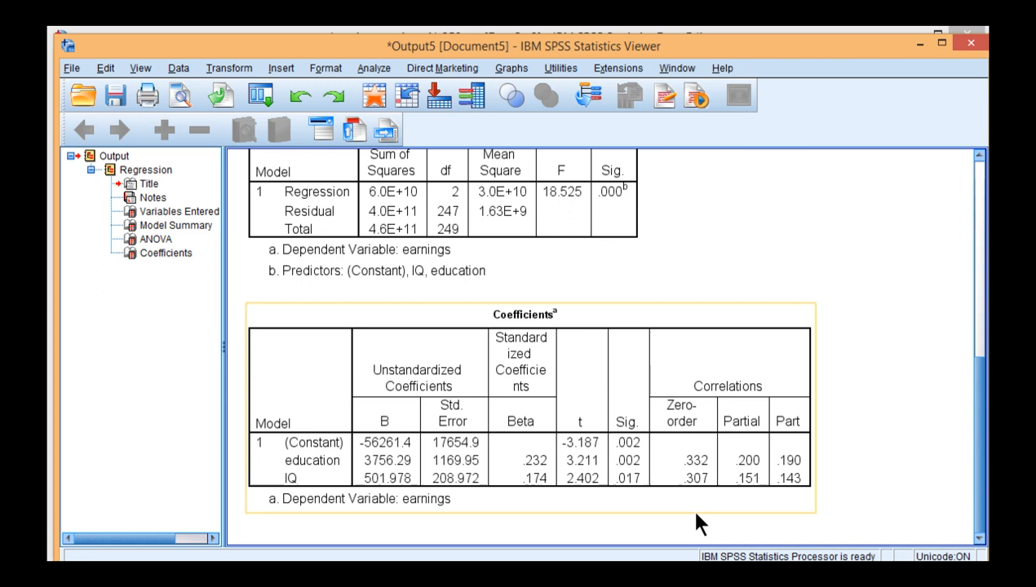
mouse_move(797, 465)
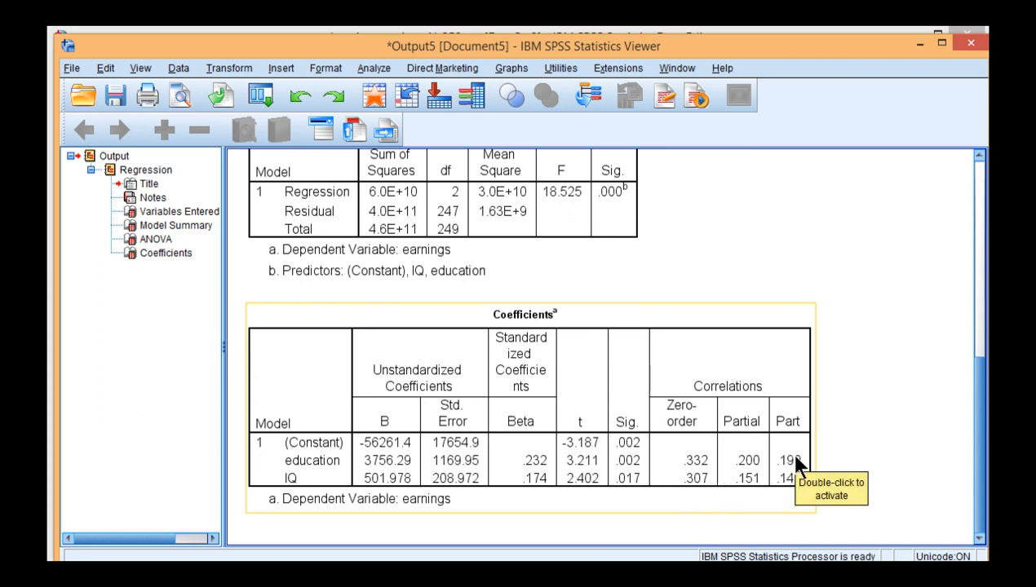
mouse_move(747, 479)
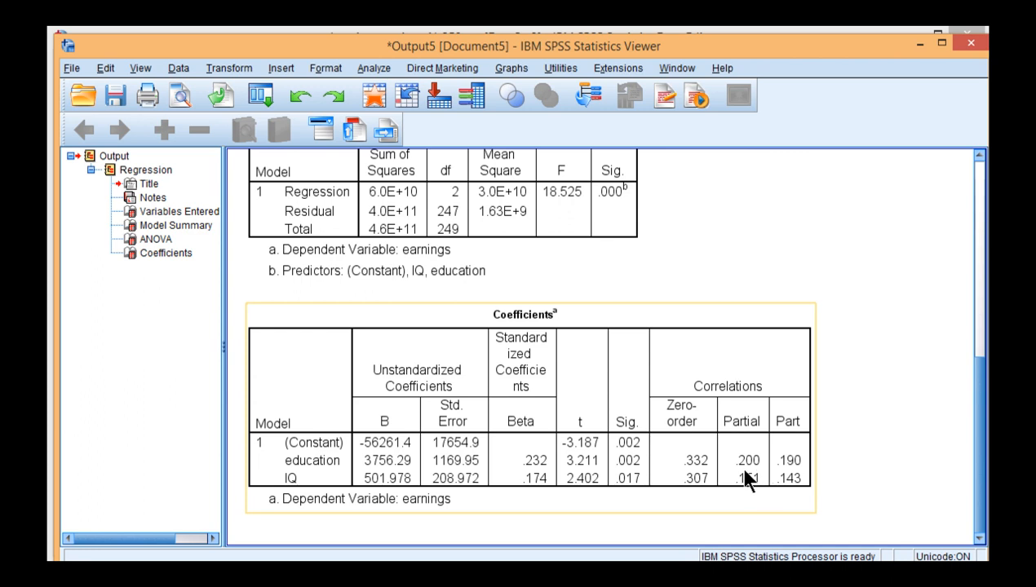
mouse_move(879, 470)
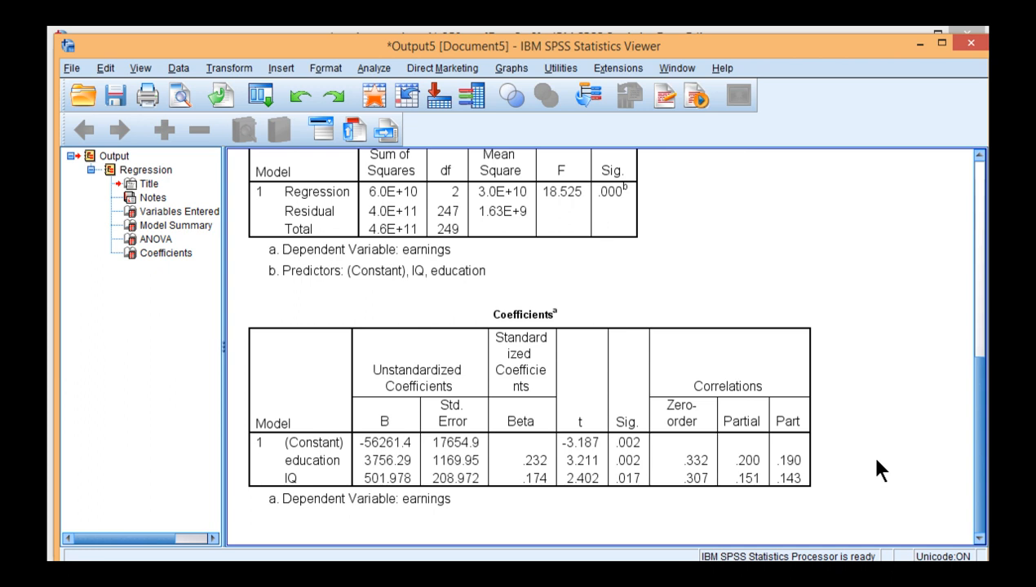
mouse_move(838, 490)
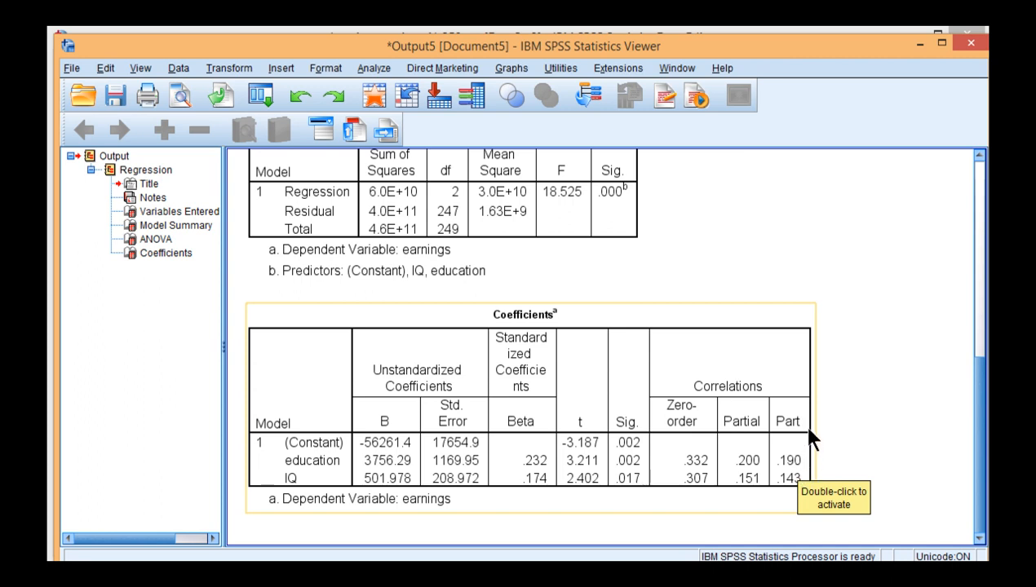
mouse_move(887, 336)
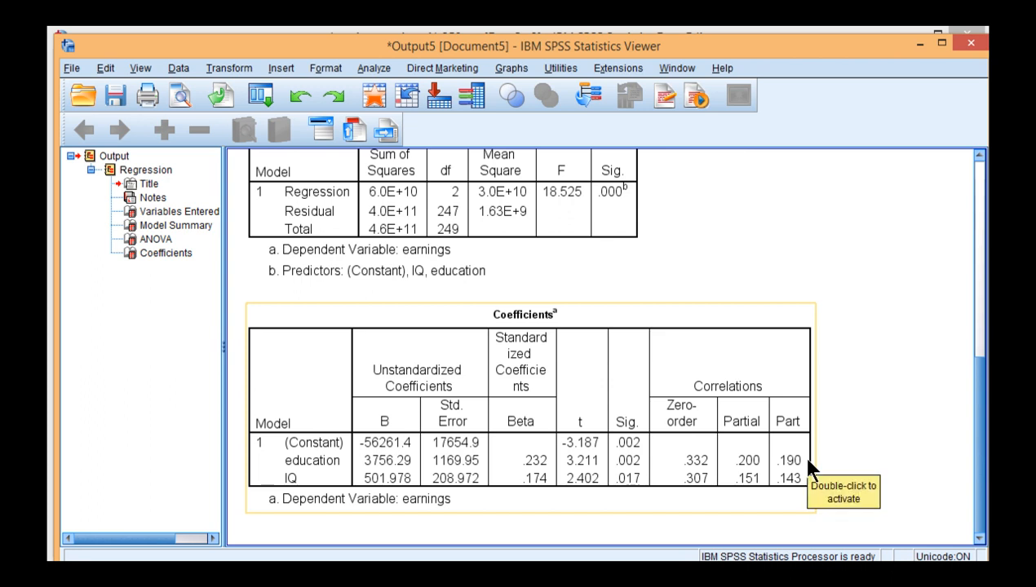
mouse_move(894, 421)
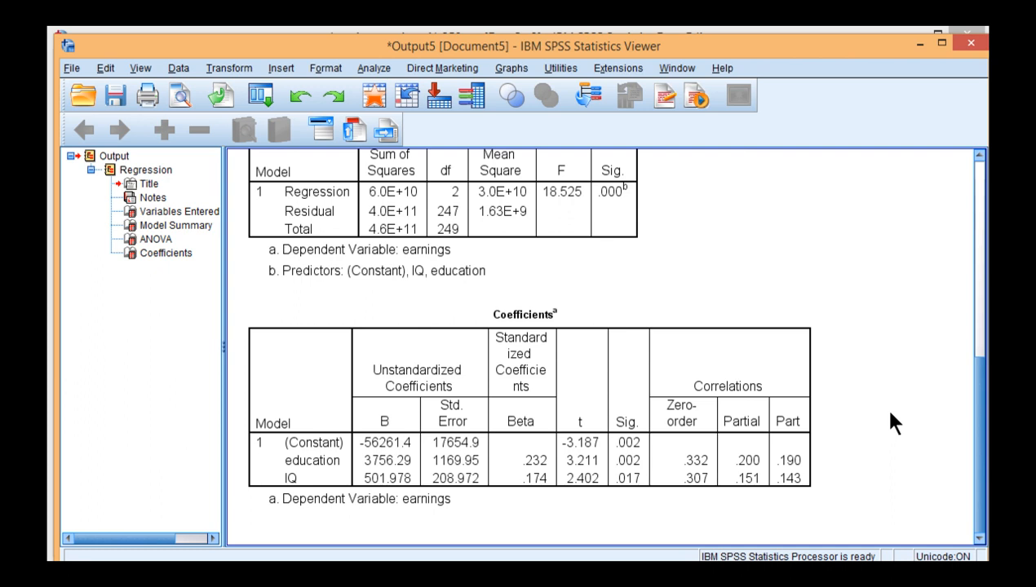
mouse_move(943, 437)
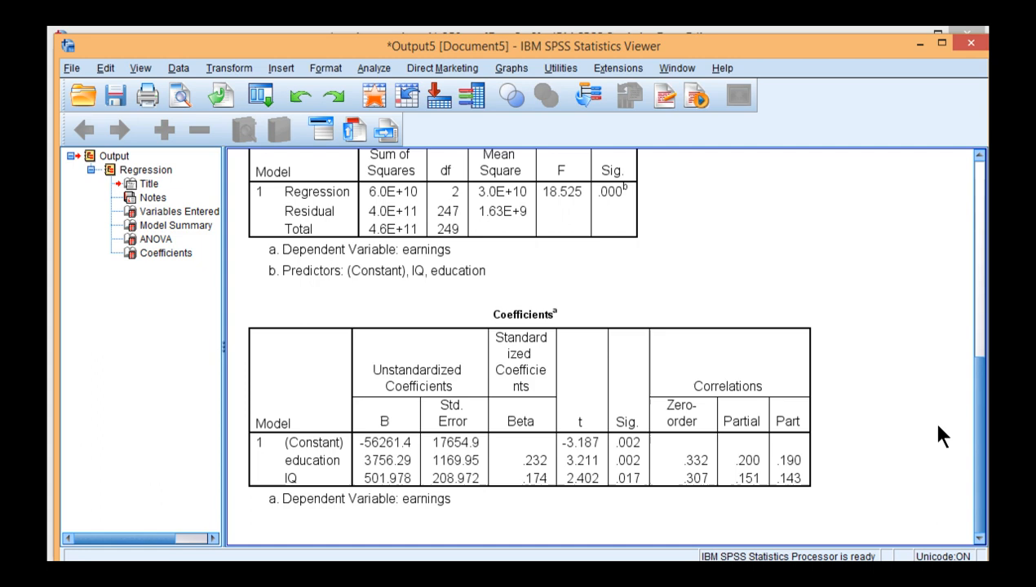
Scroll the output to read R Square .130 in the Model Summary table
scroll(up, 3)
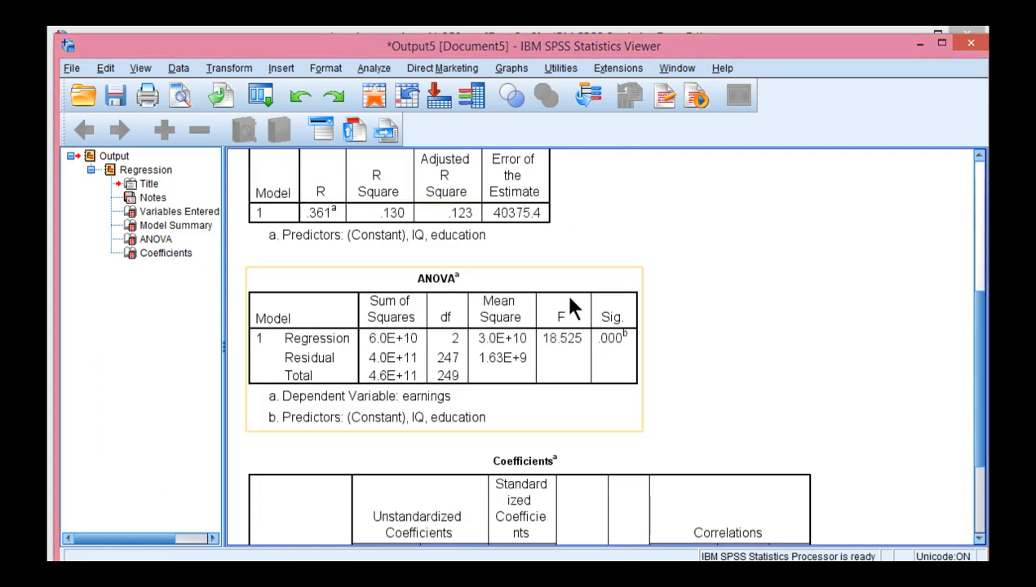
scroll(down, 3)
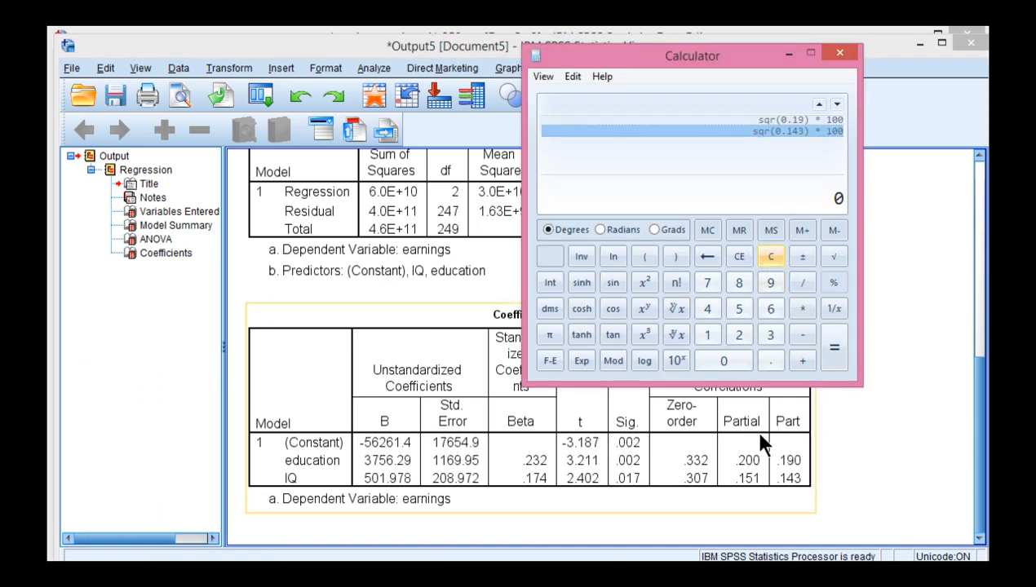
Add the squared part correlations 3.61 + 2.04 = 5.65, then put Calculator away
click(770, 360)
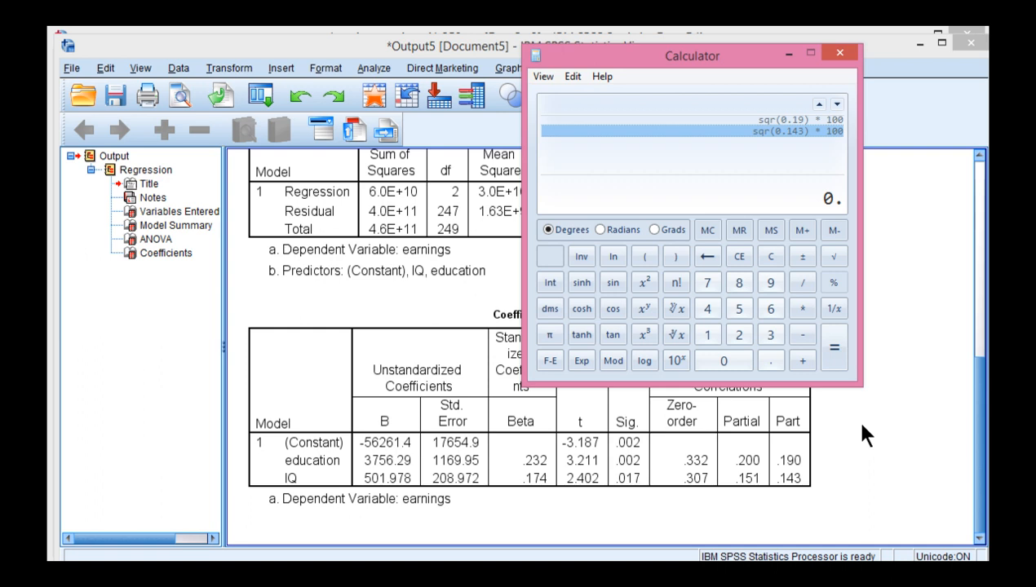
click(802, 361)
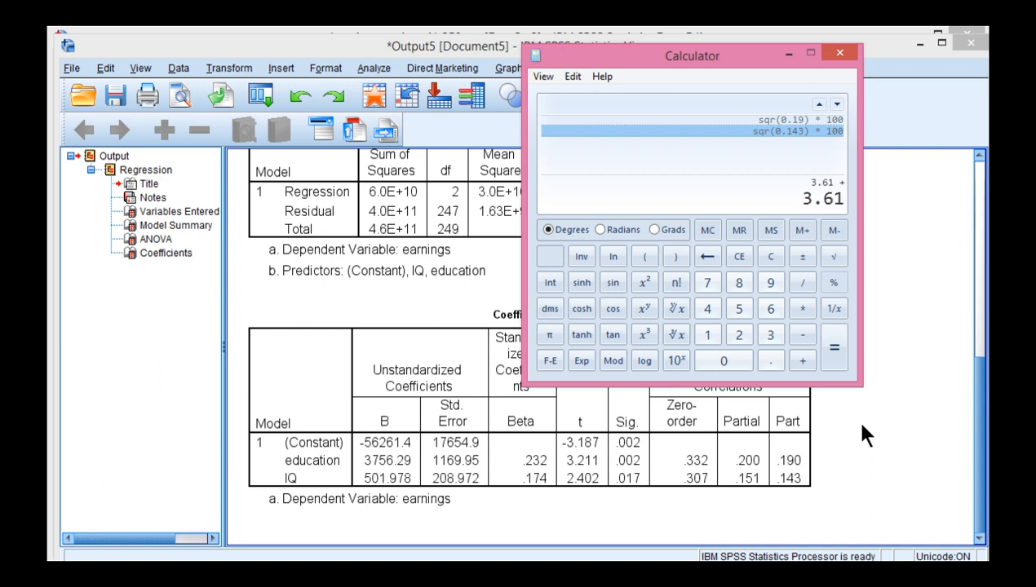
click(832, 346)
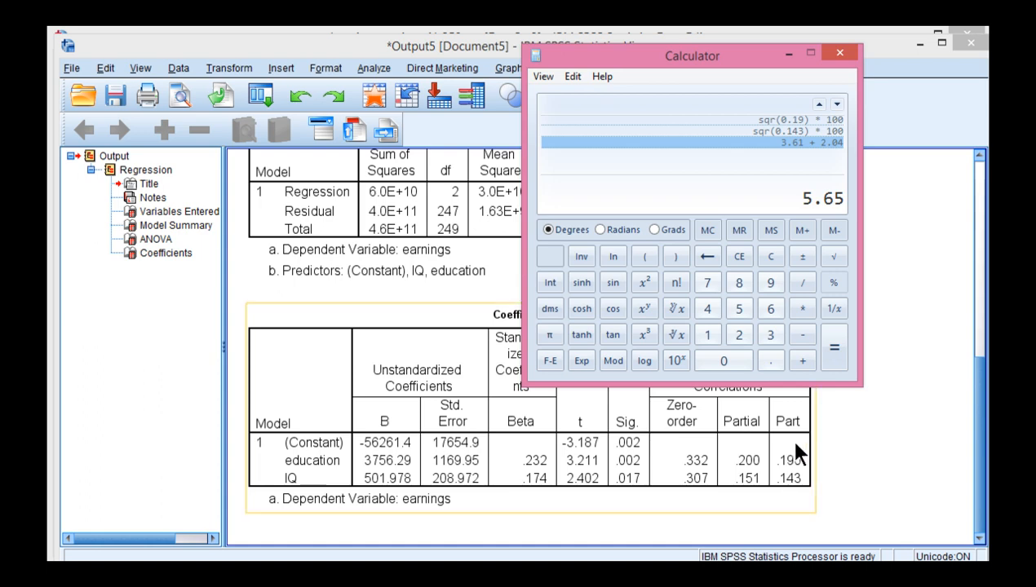
mouse_move(775, 144)
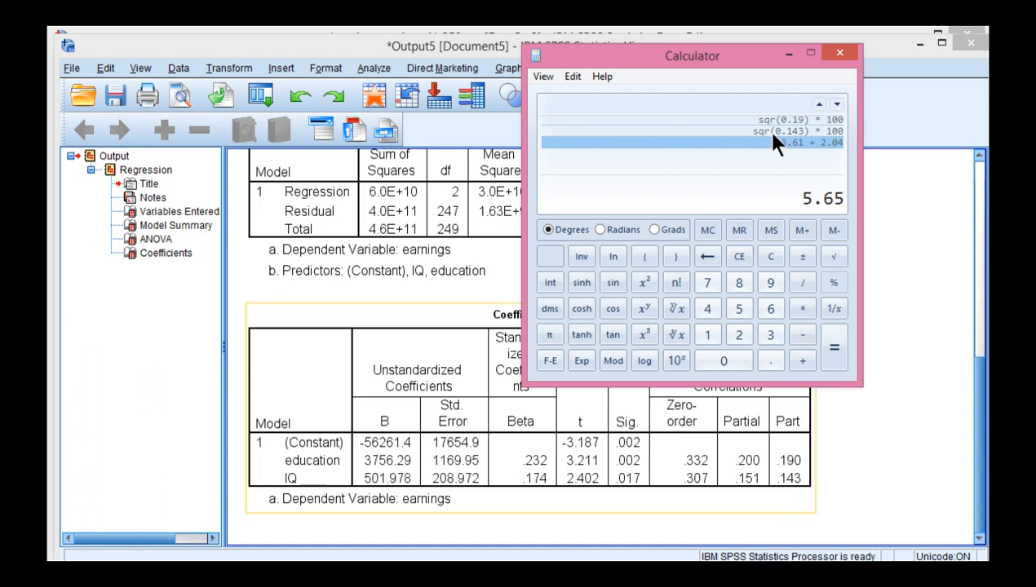
mouse_move(784, 68)
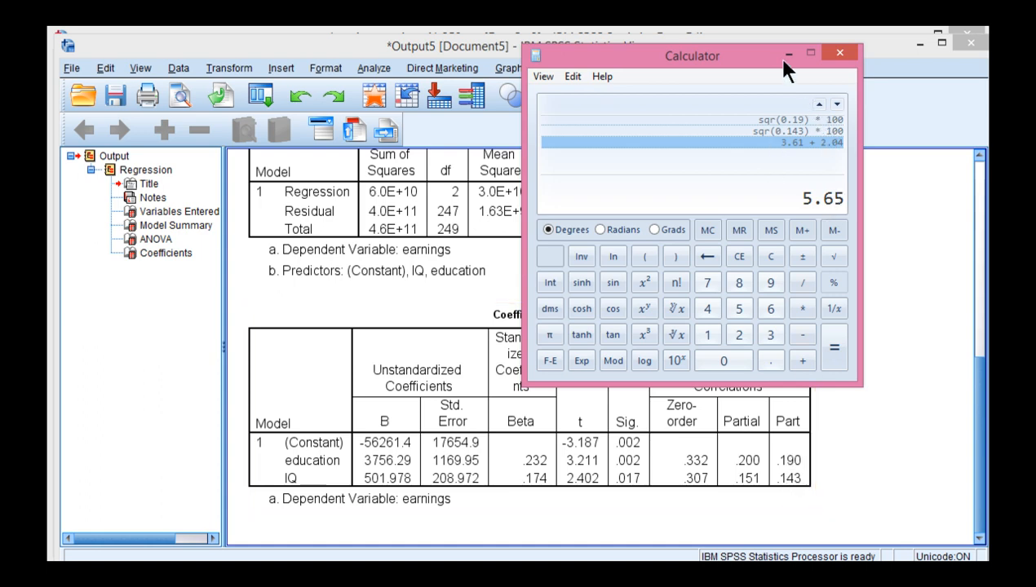
click(839, 52)
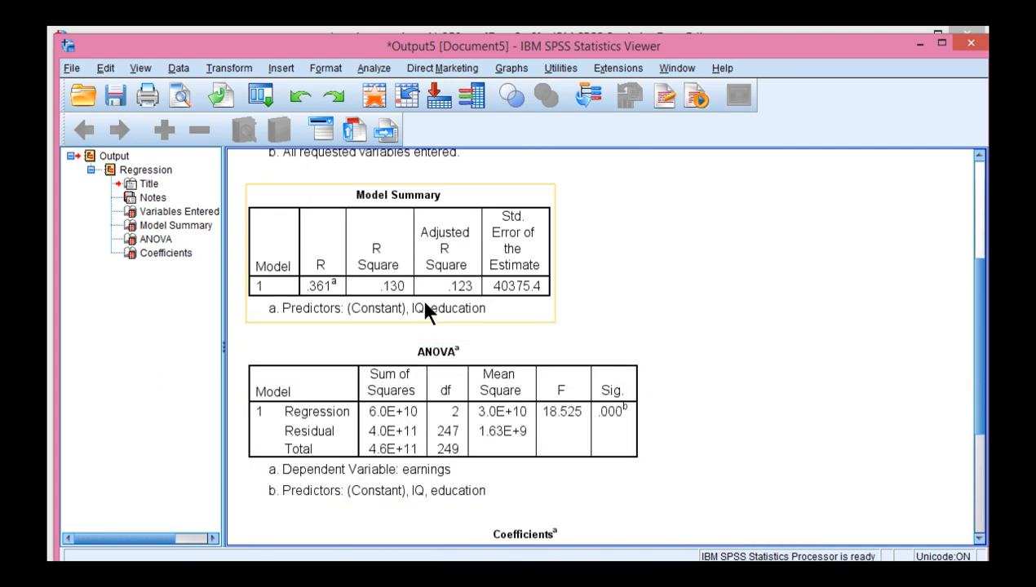
mouse_move(395, 302)
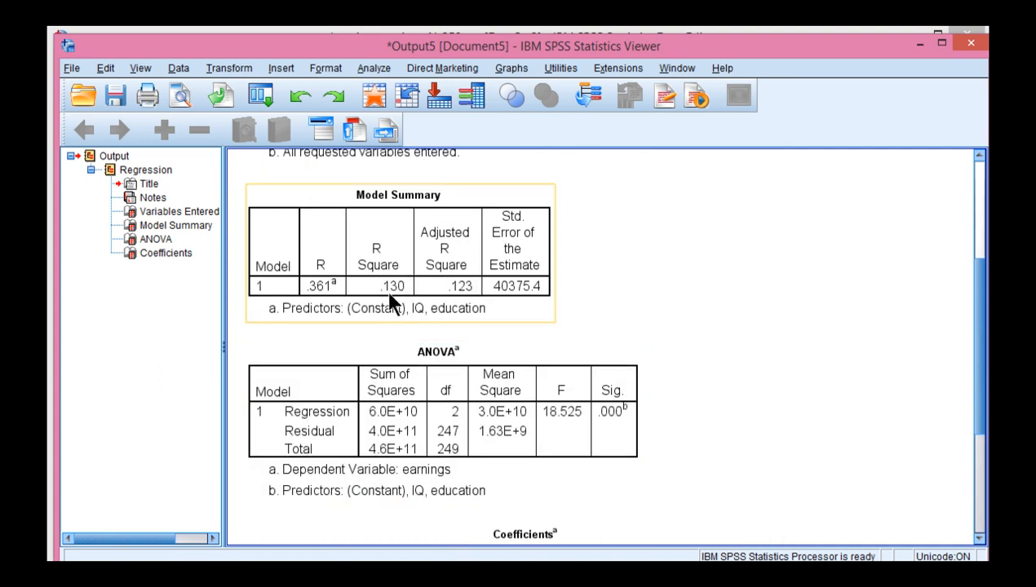
mouse_move(395, 304)
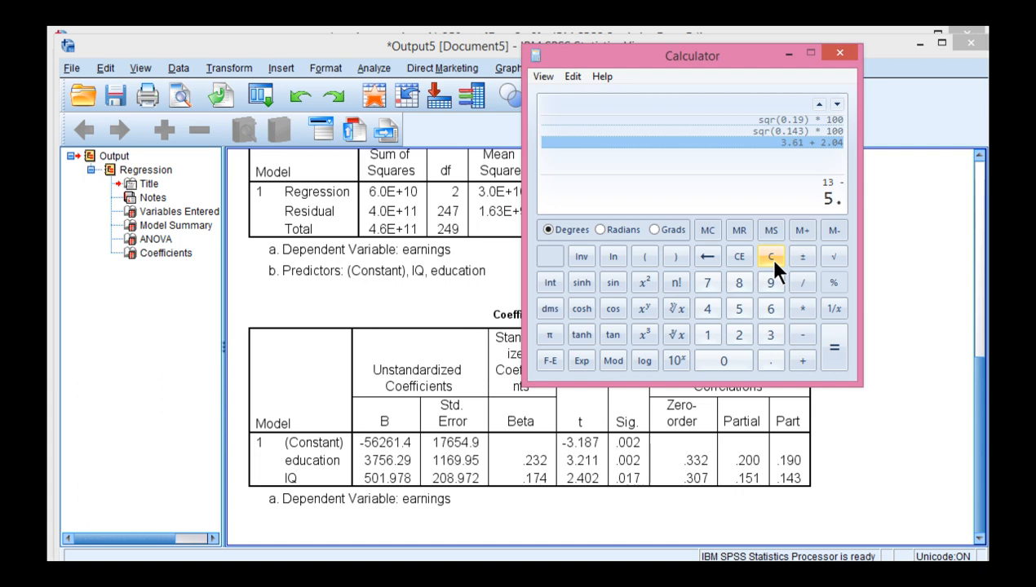
Compute 13 − 5.65 = 7.35 as the shared variance percentage
click(832, 348)
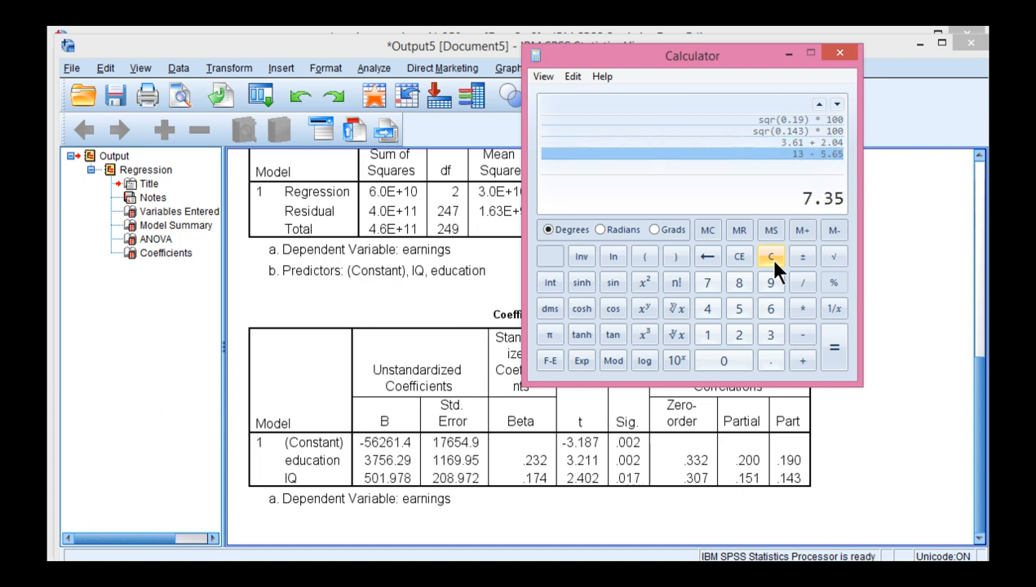
click(838, 52)
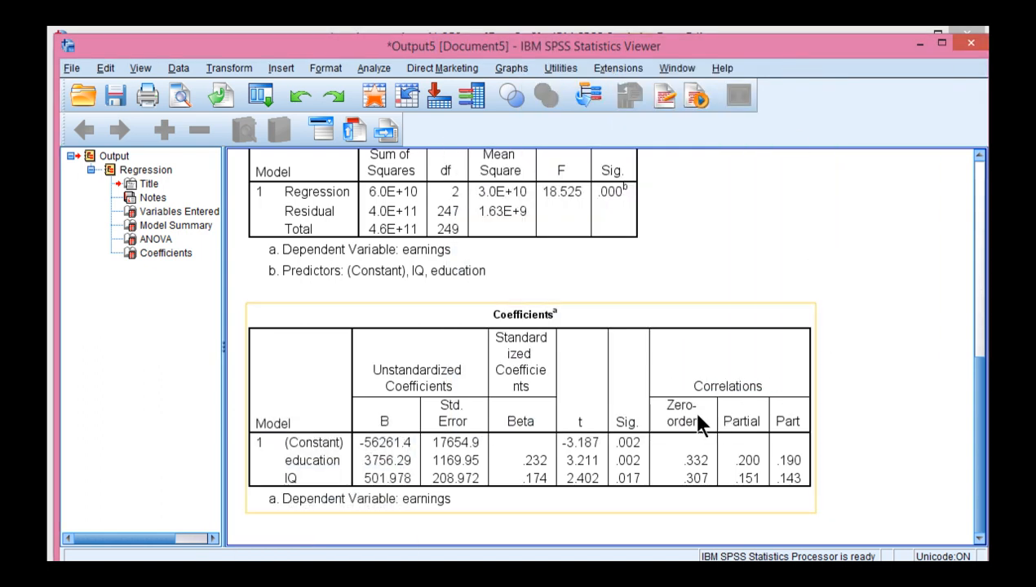
mouse_move(327, 490)
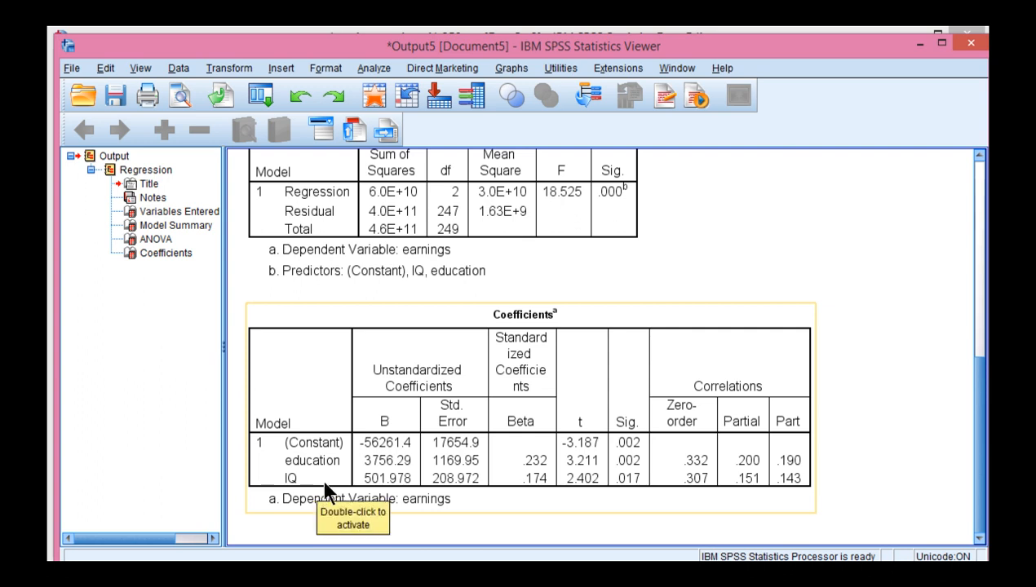
mouse_move(867, 443)
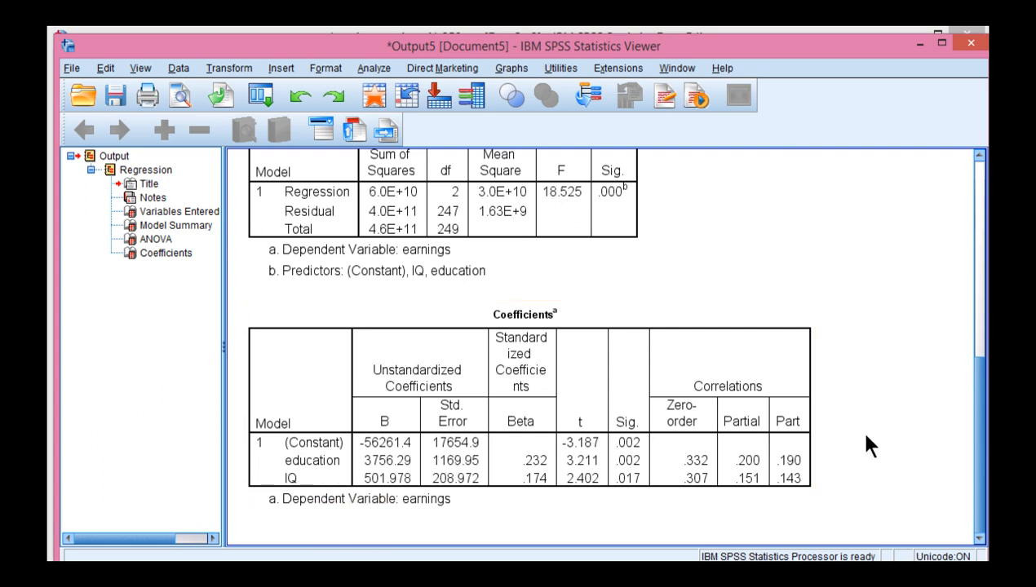
click(530, 408)
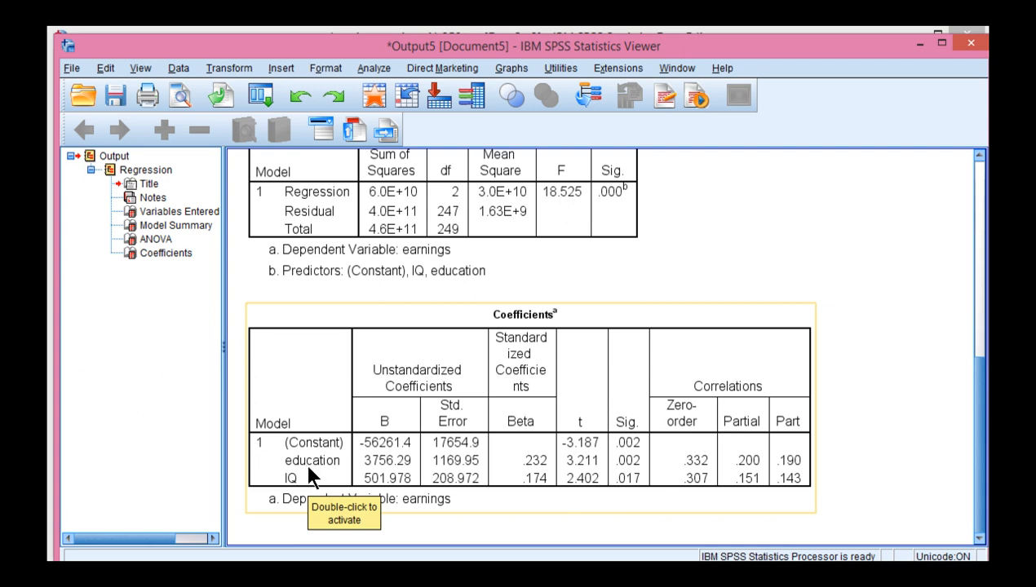
scroll(down, 3)
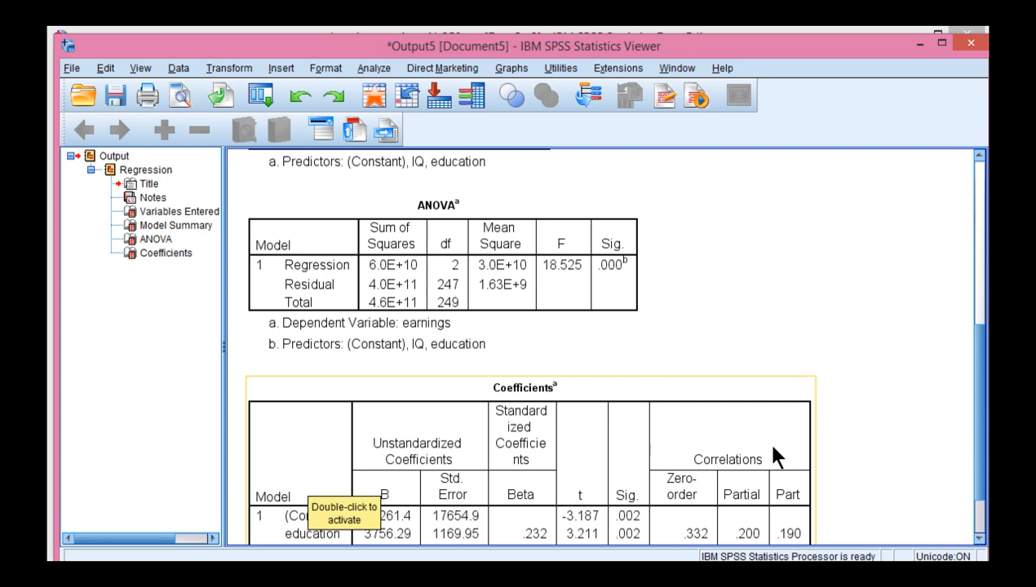
scroll(down, 3)
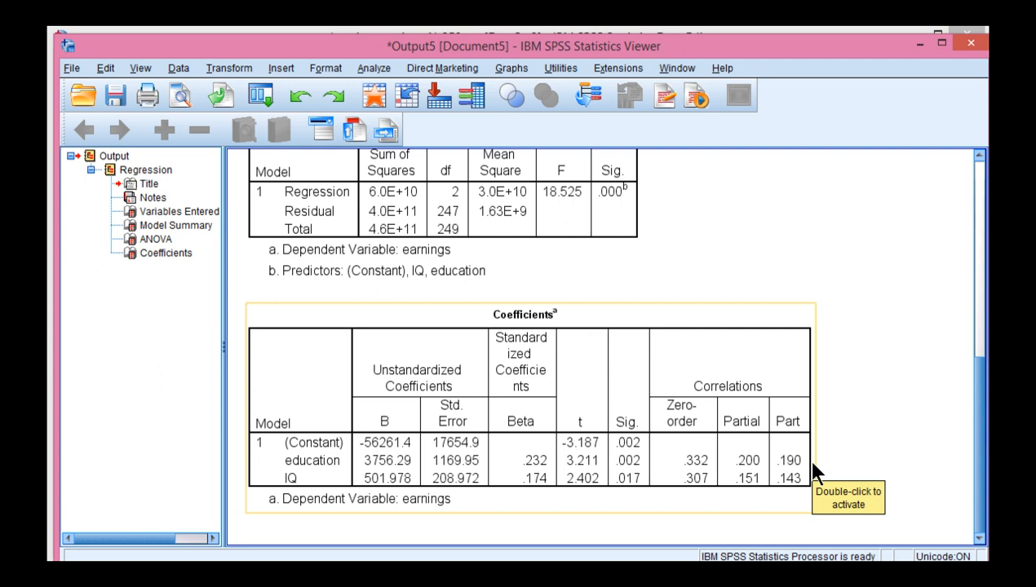
mouse_move(333, 471)
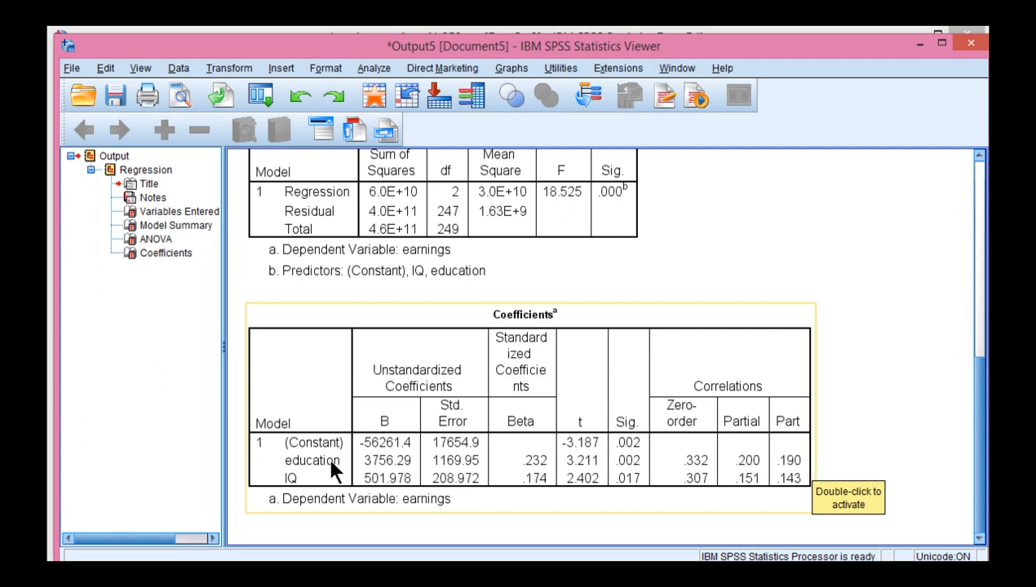
mouse_move(789, 471)
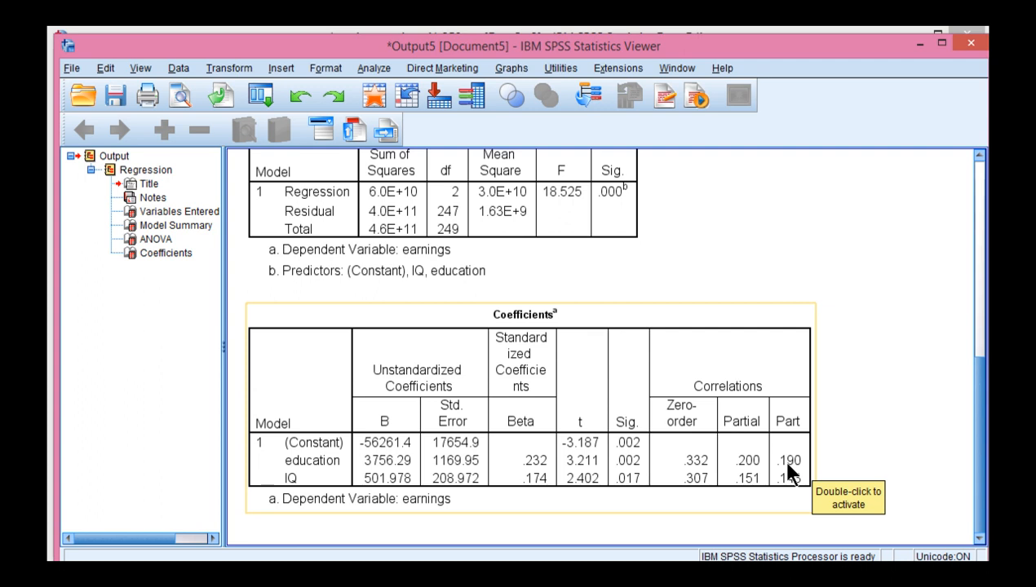
mouse_move(774, 509)
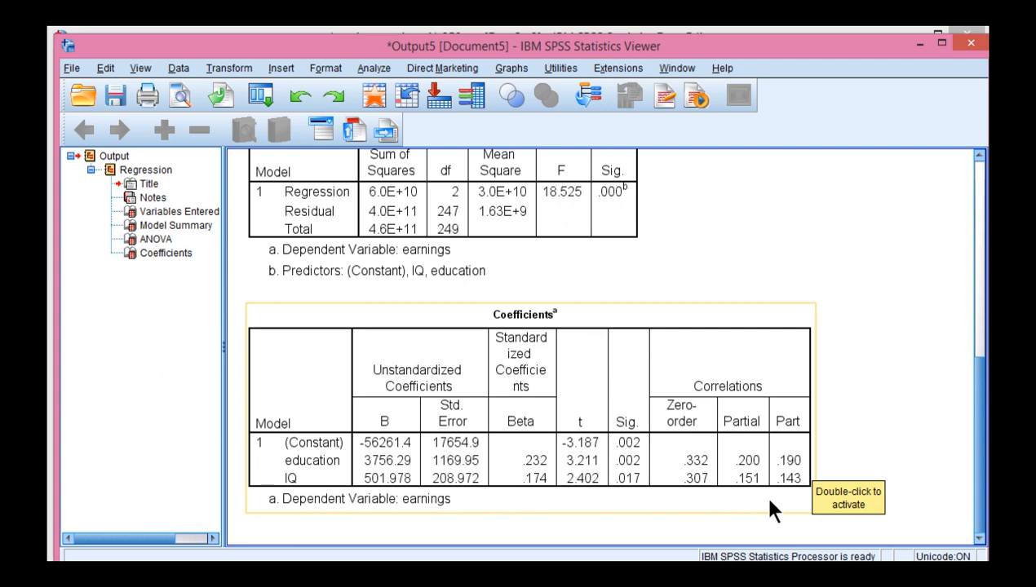
mouse_move(784, 500)
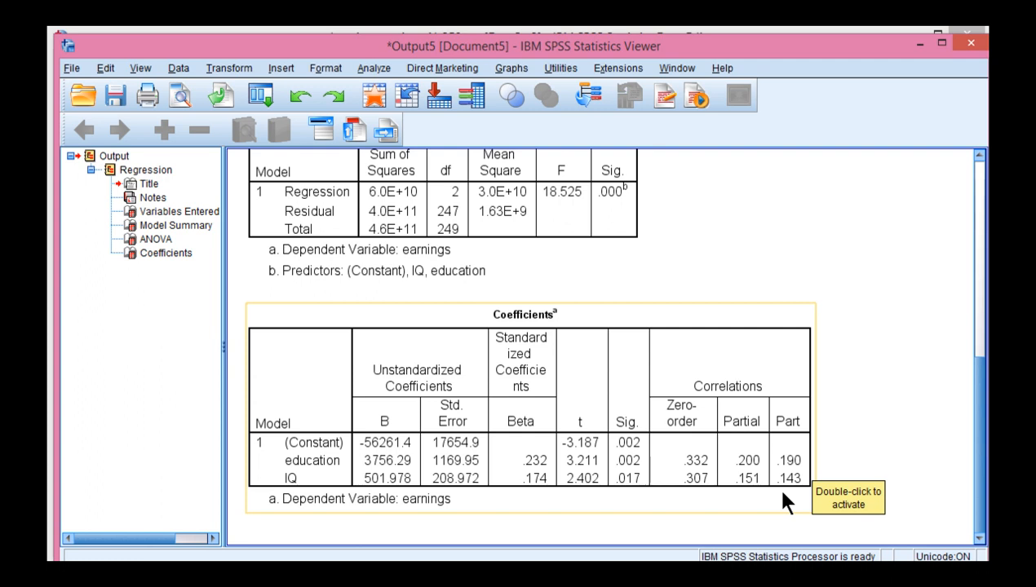
mouse_move(786, 502)
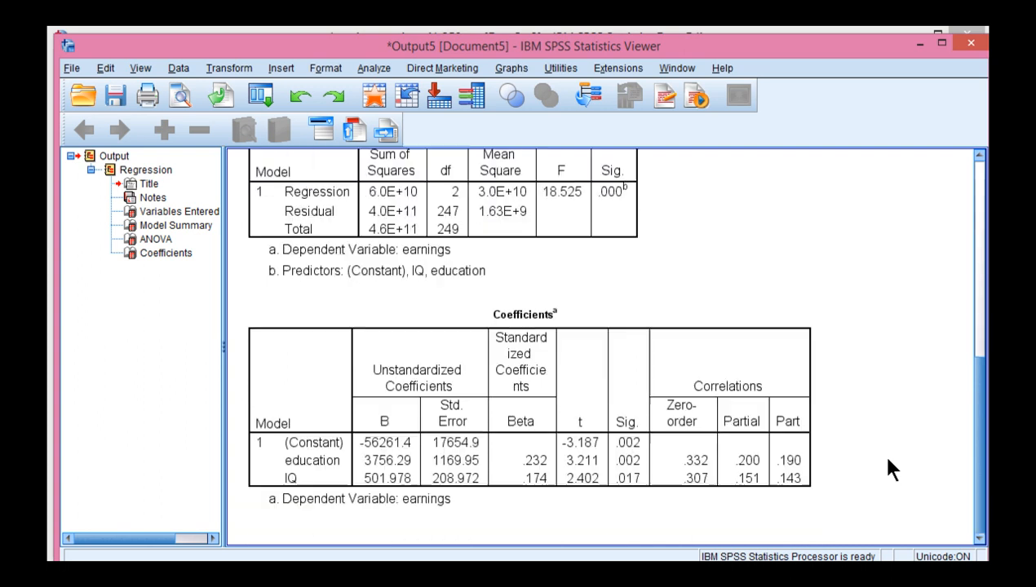
mouse_move(863, 441)
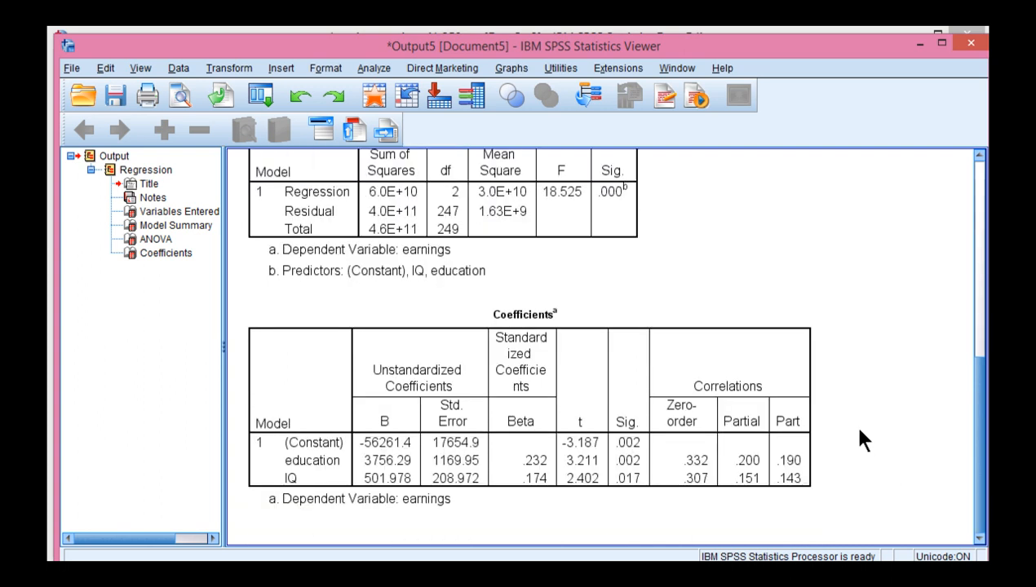